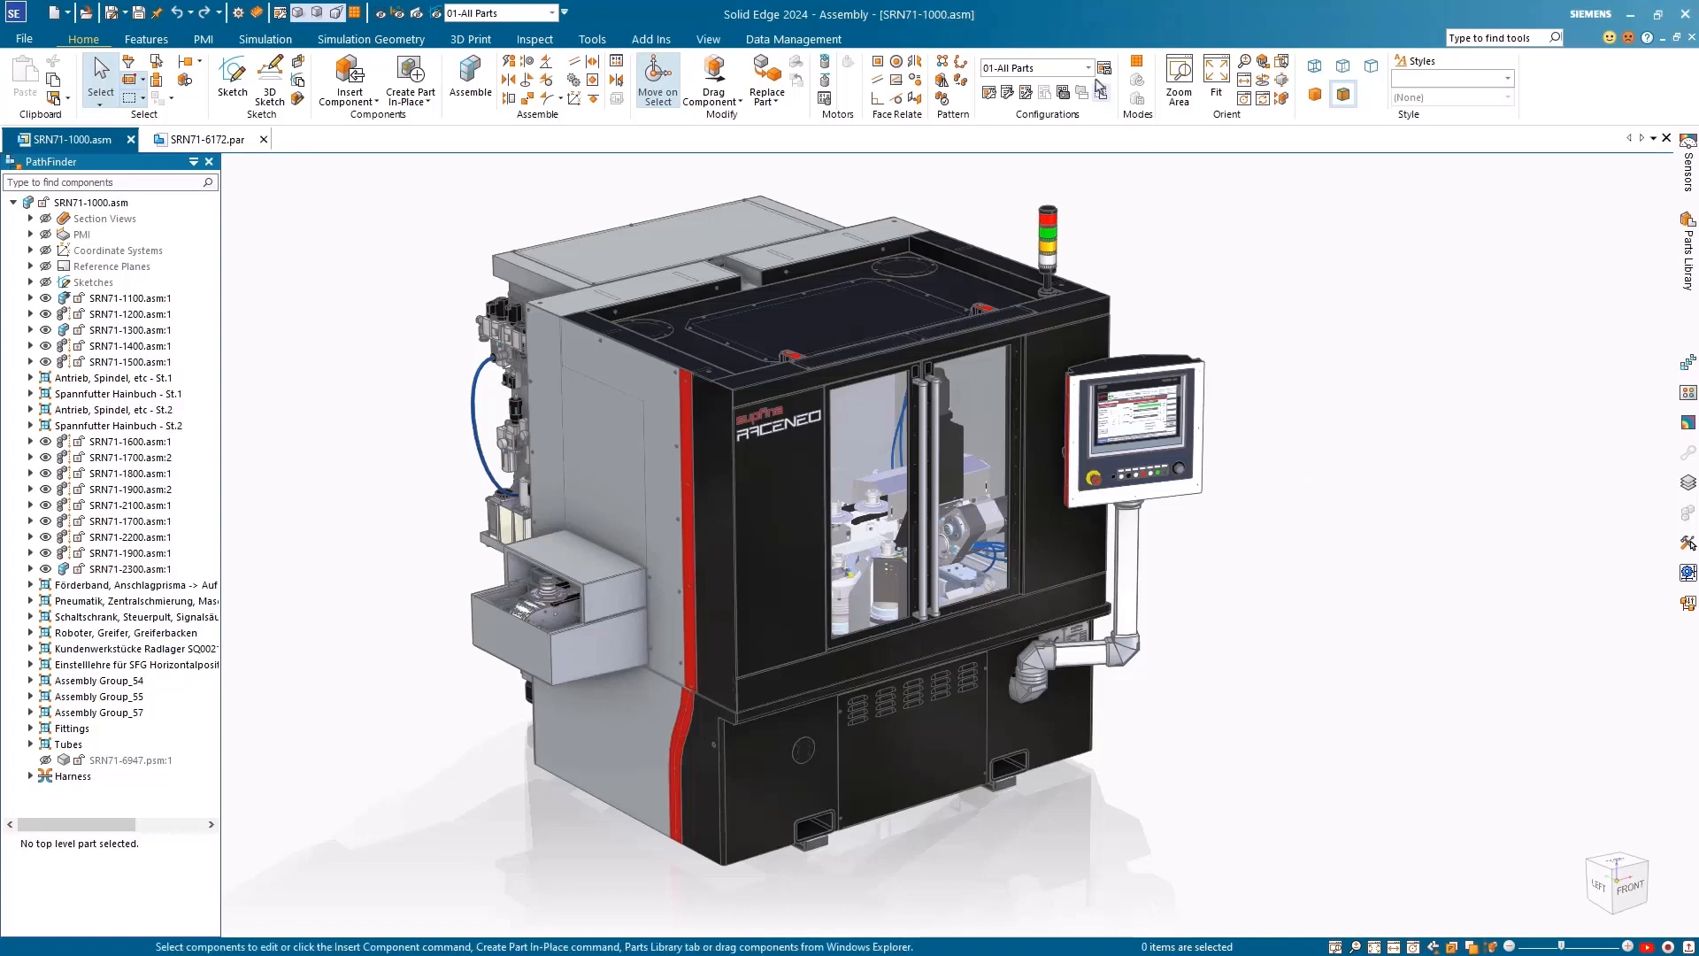
# Apply the 02-No Door configuration, then switch to the SRN71-6172 part document.
pyautogui.click(1087, 68)
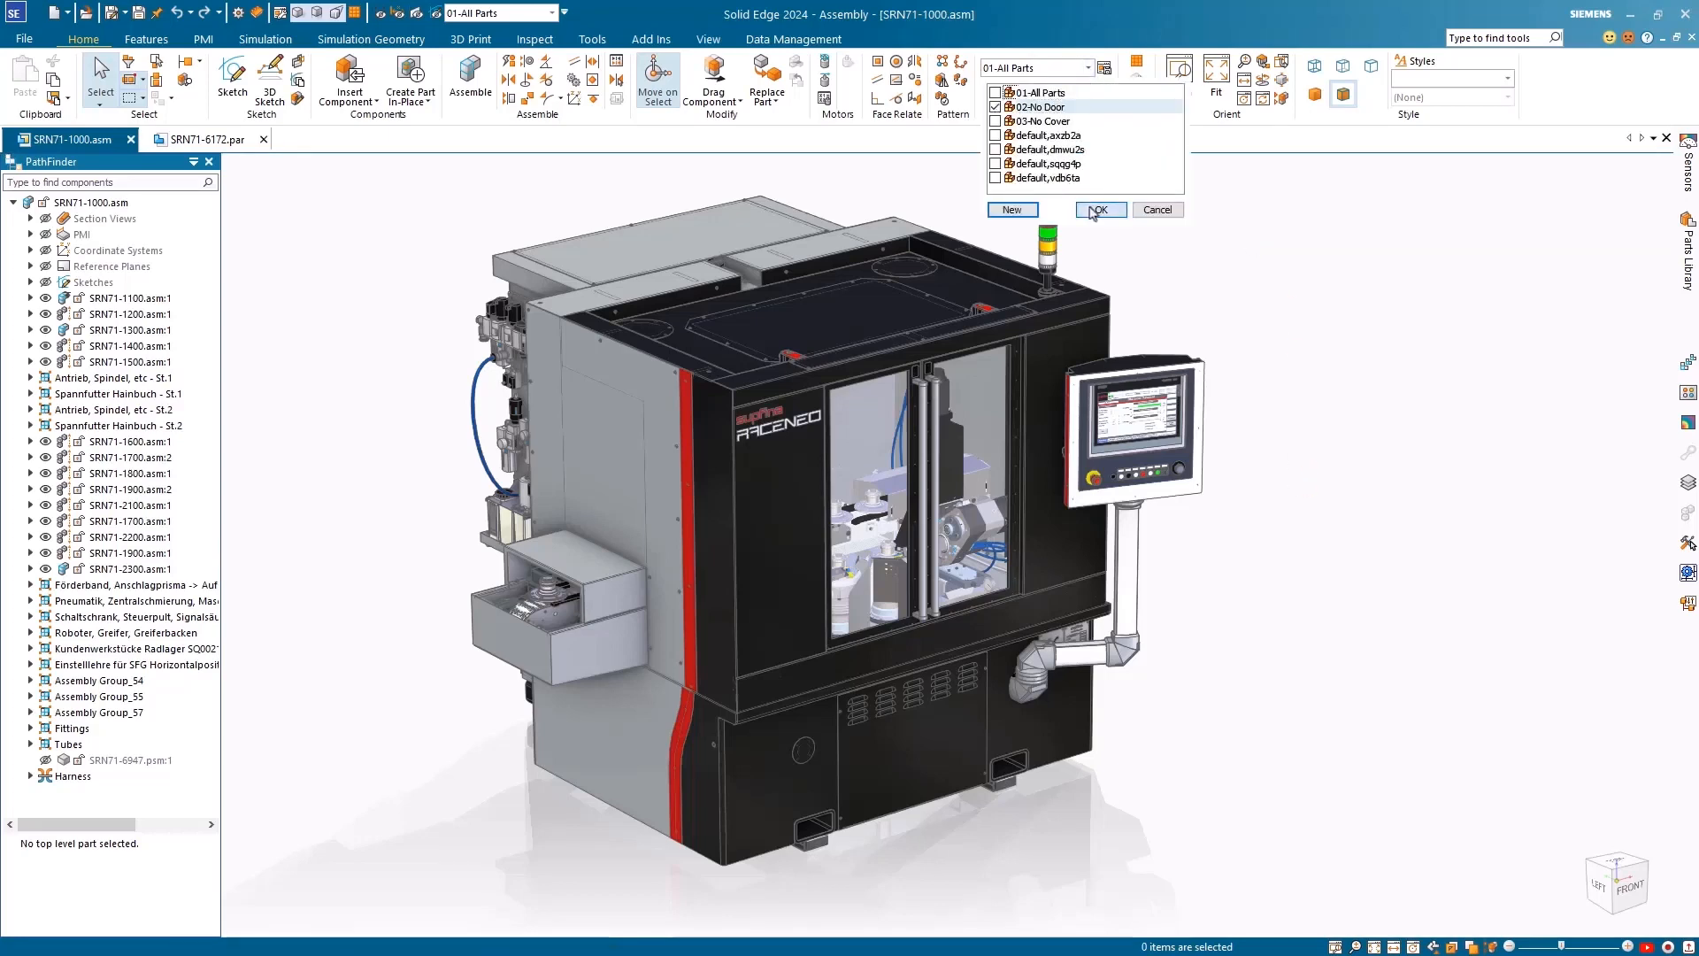
pyautogui.click(1097, 209)
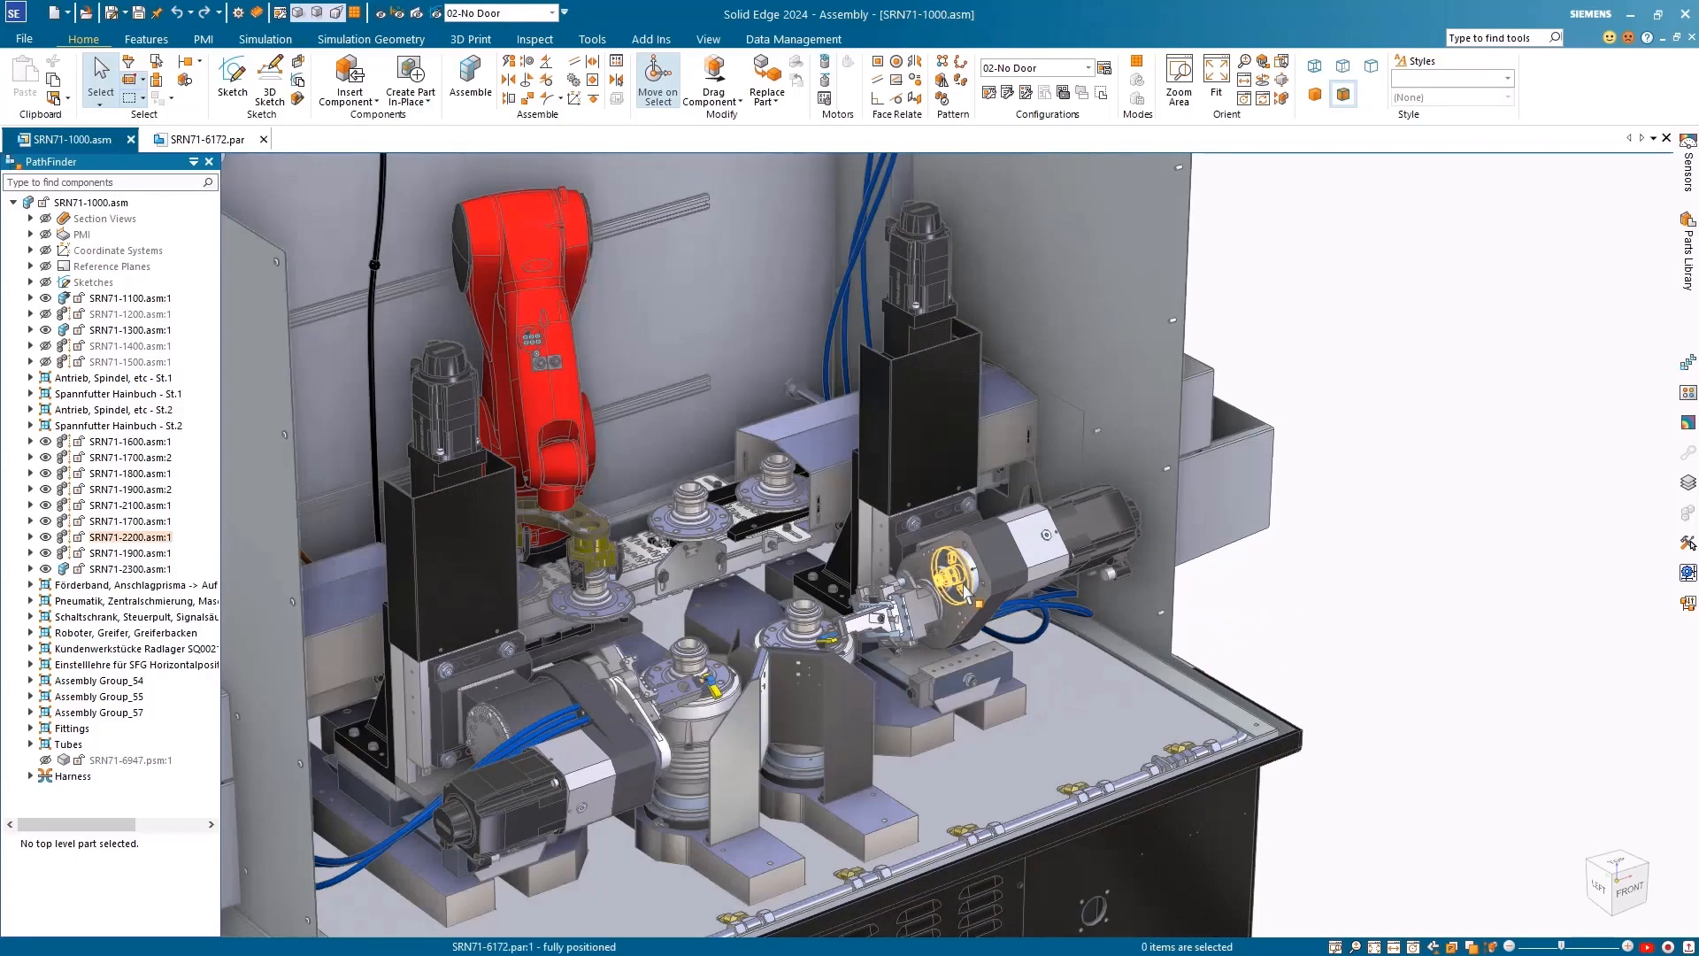
pyautogui.click(202, 138)
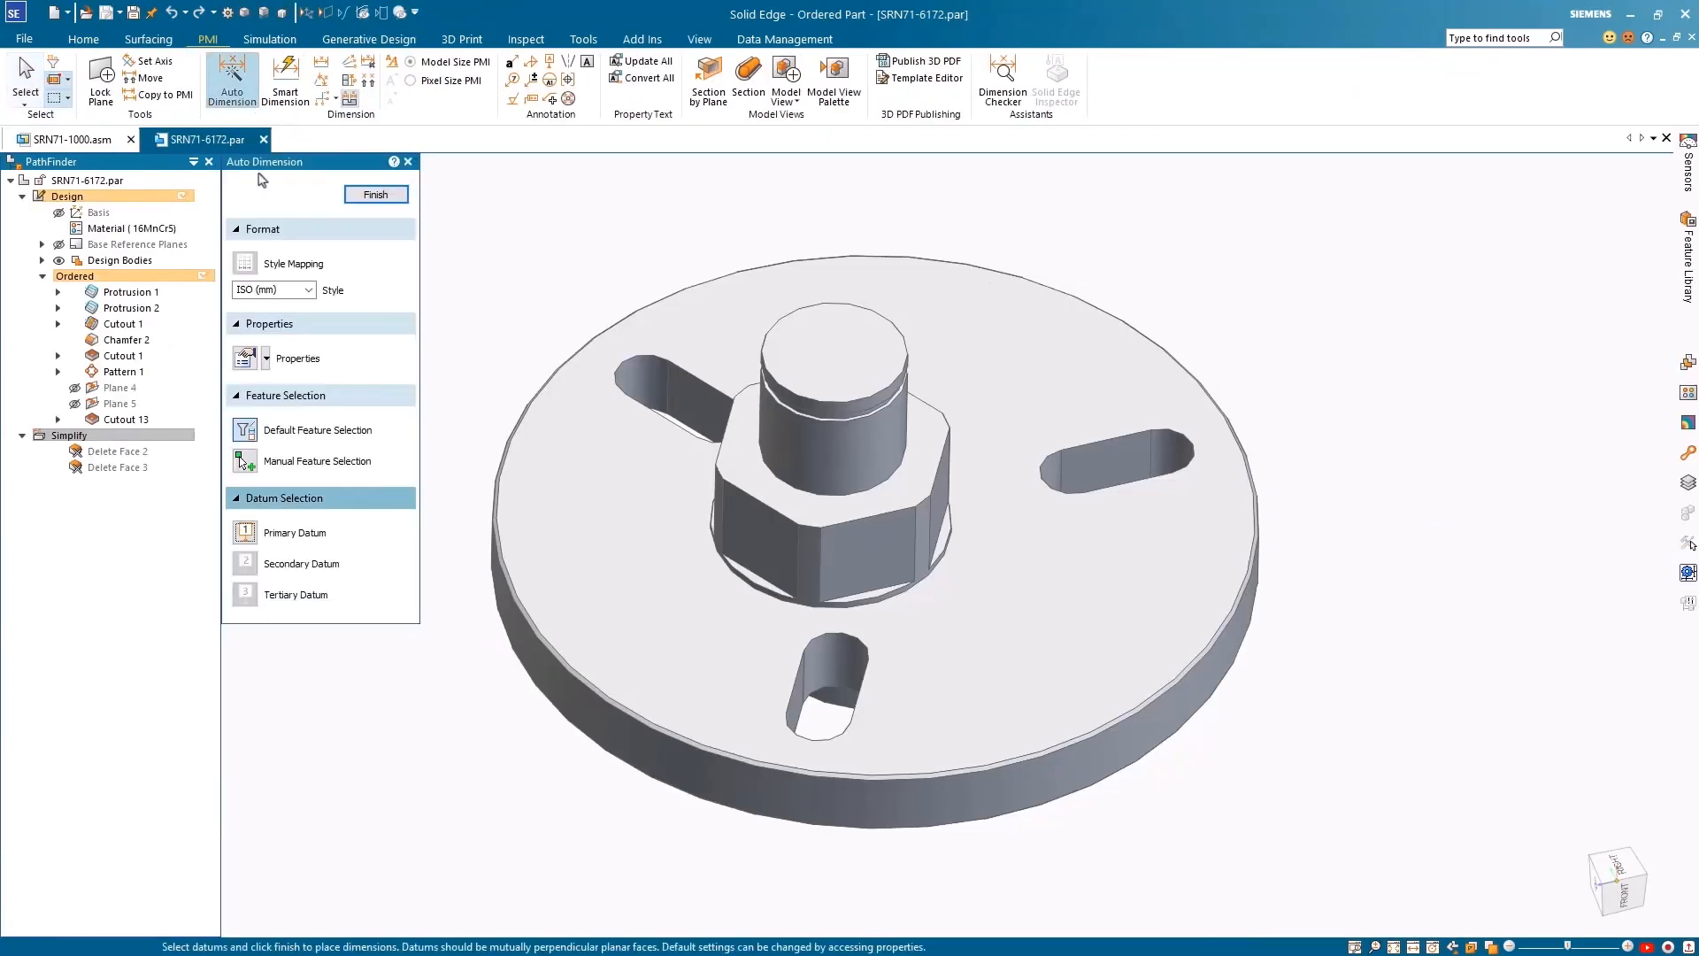
# Finish Auto Dimension and bring up the SRN71-6681 plate with its PMI from the top.
pyautogui.click(376, 194)
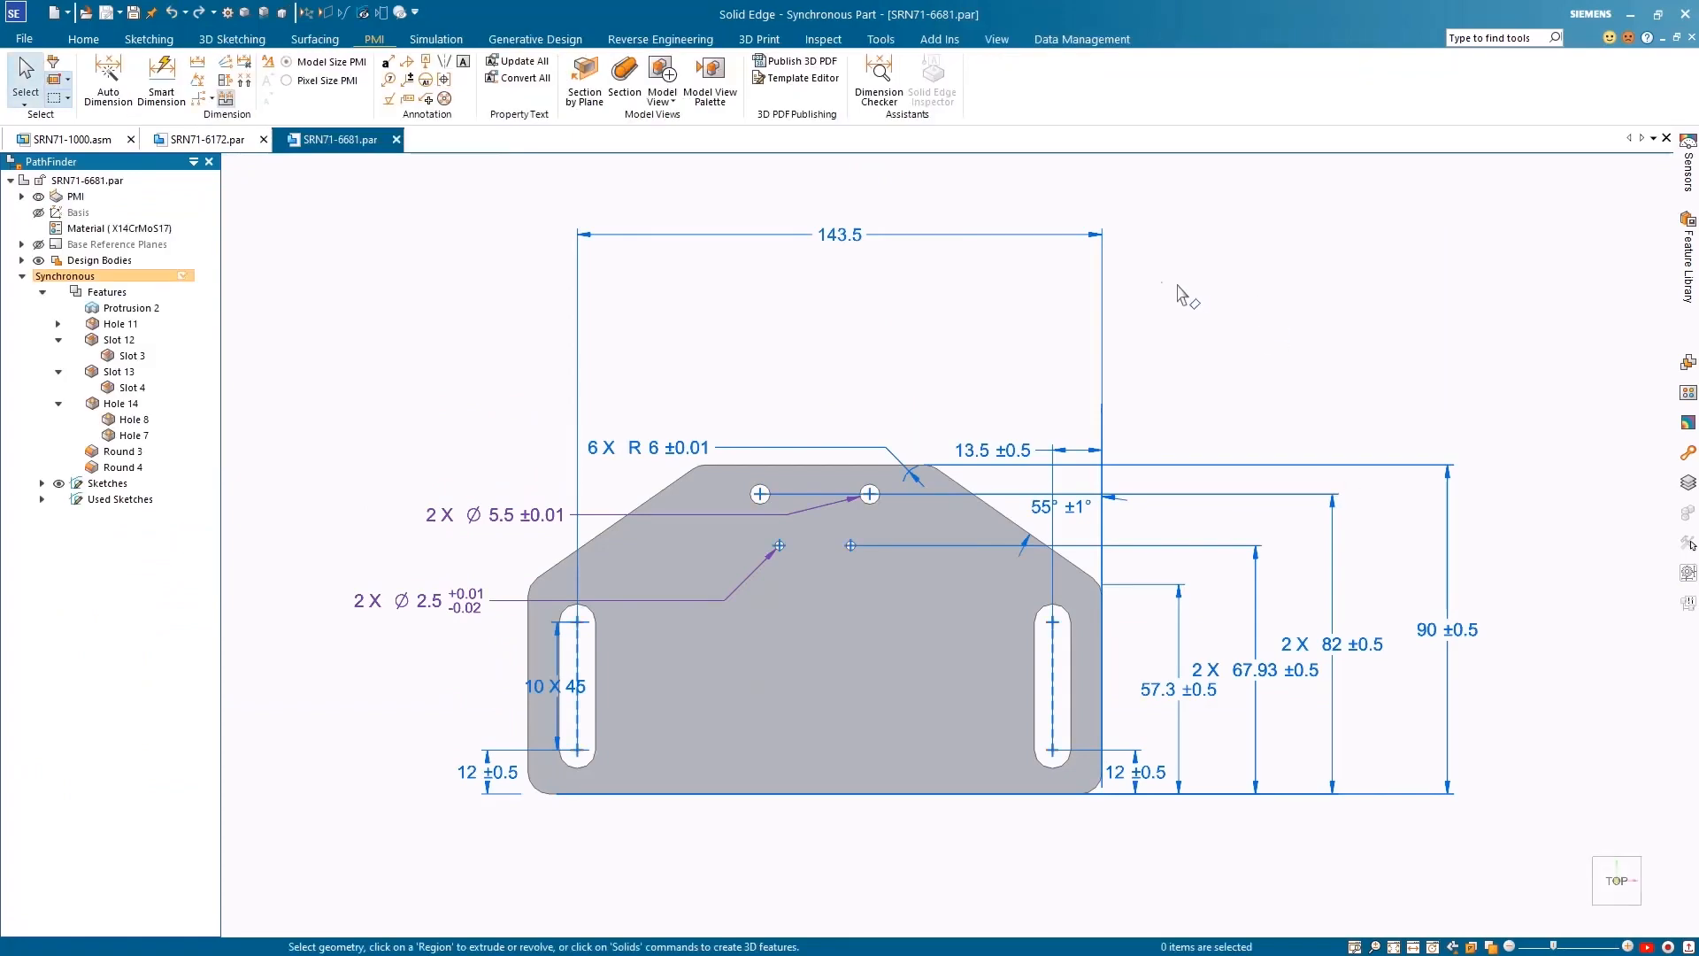
# Run Dimension Checker on the plate and show its colour-coded results panel.
pyautogui.click(878, 71)
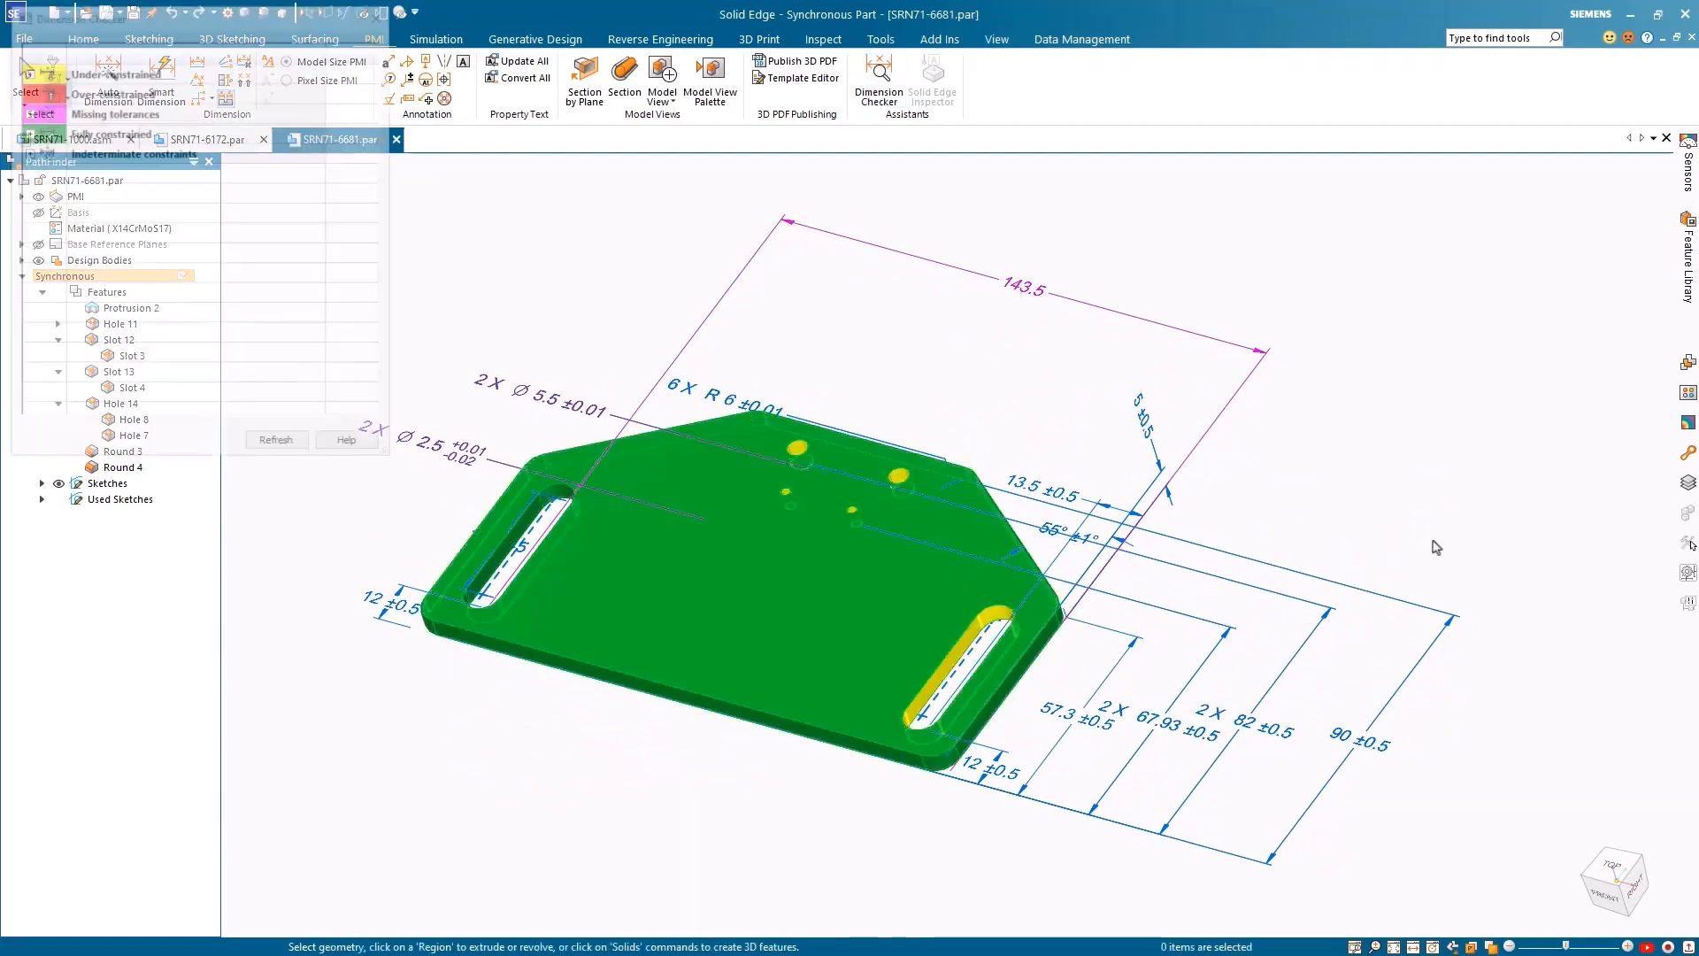
pyautogui.click(876, 82)
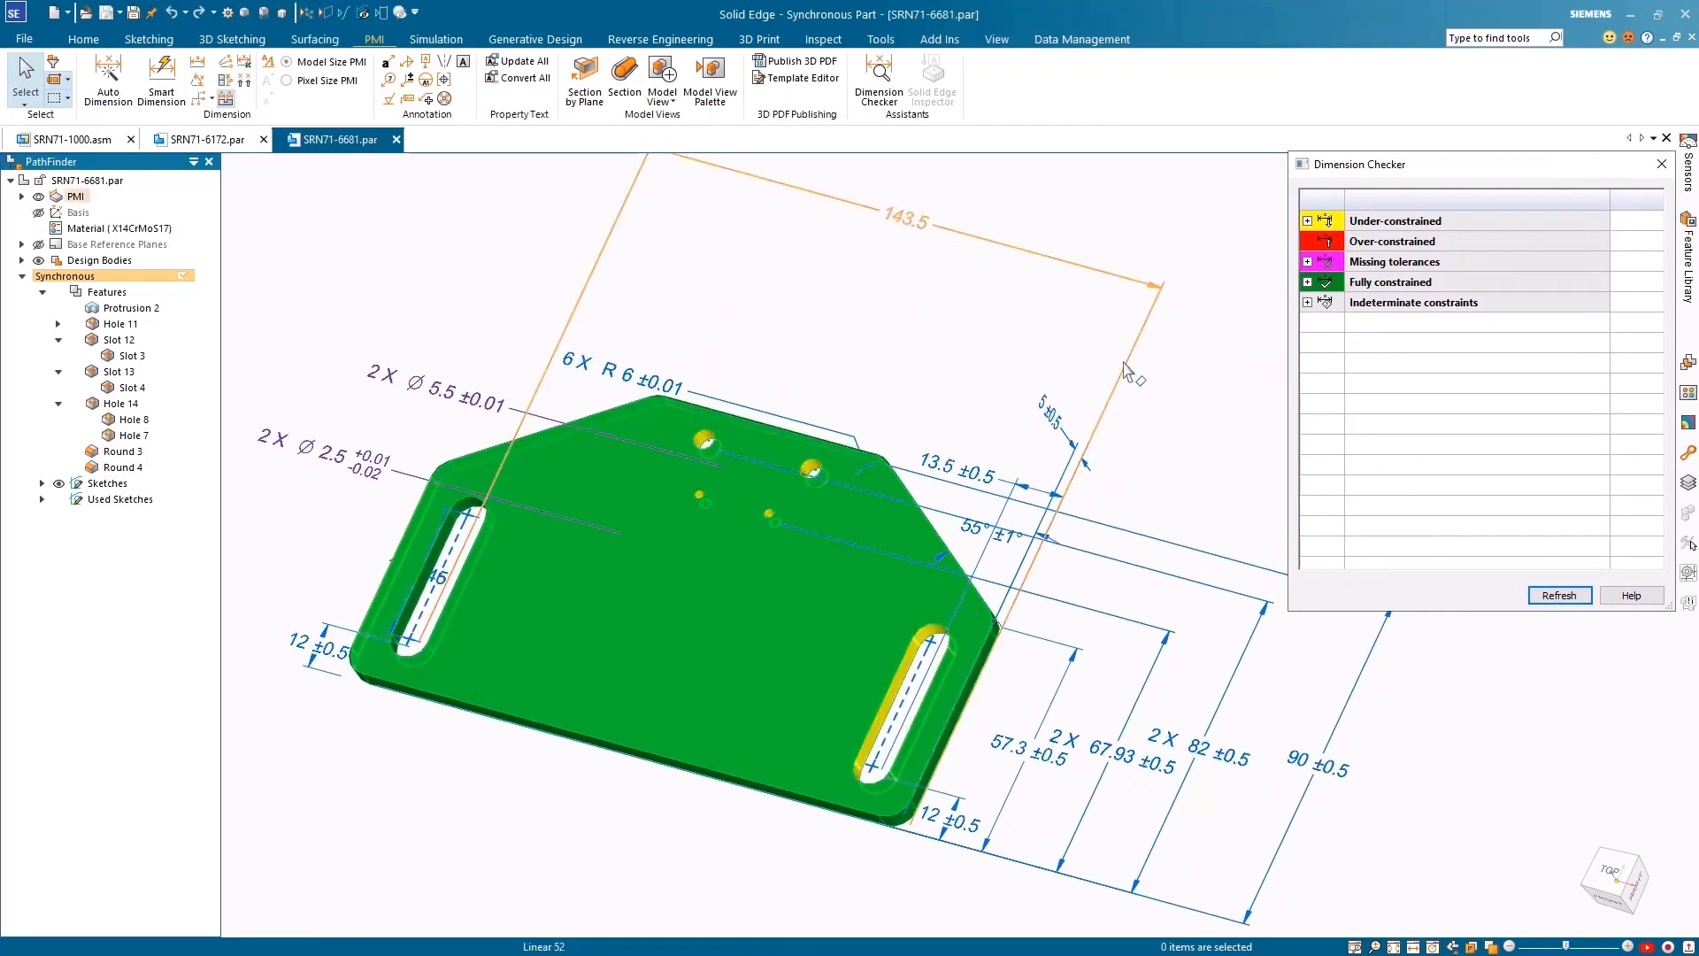
# Give the 143.5 dimension a ±0.5 tolerance, auto-dimension the remaining features and refresh the check.
pyautogui.doubleClick(905, 220)
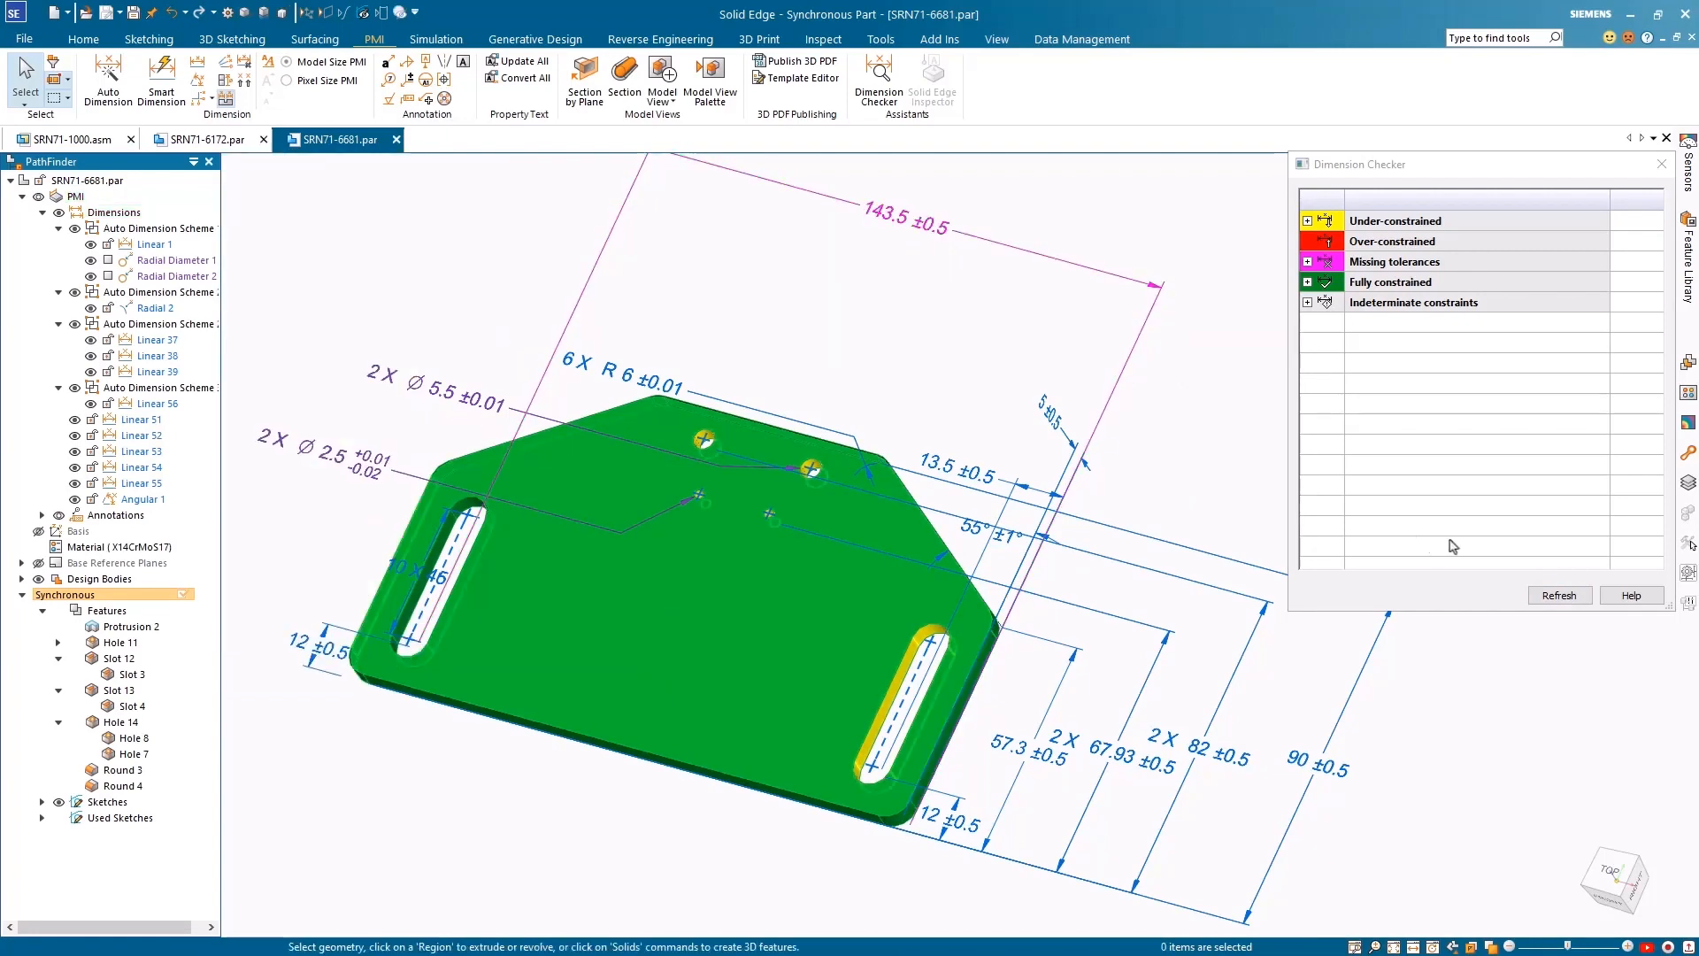
pyautogui.click(1558, 595)
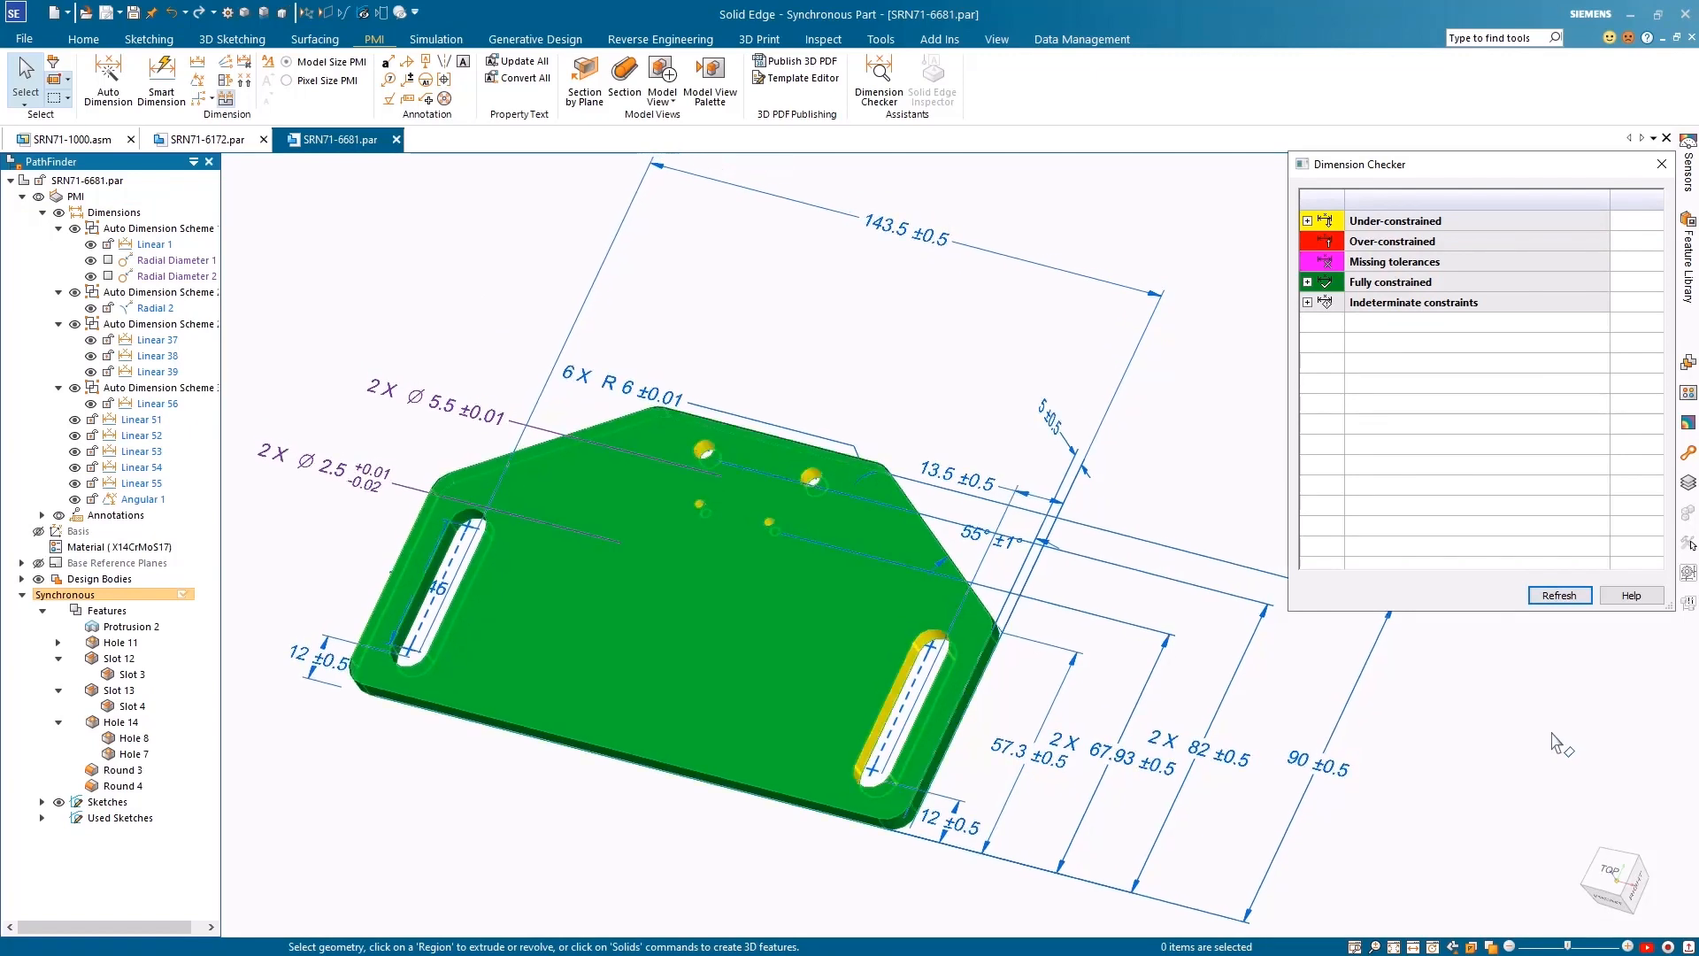
pyautogui.click(108, 76)
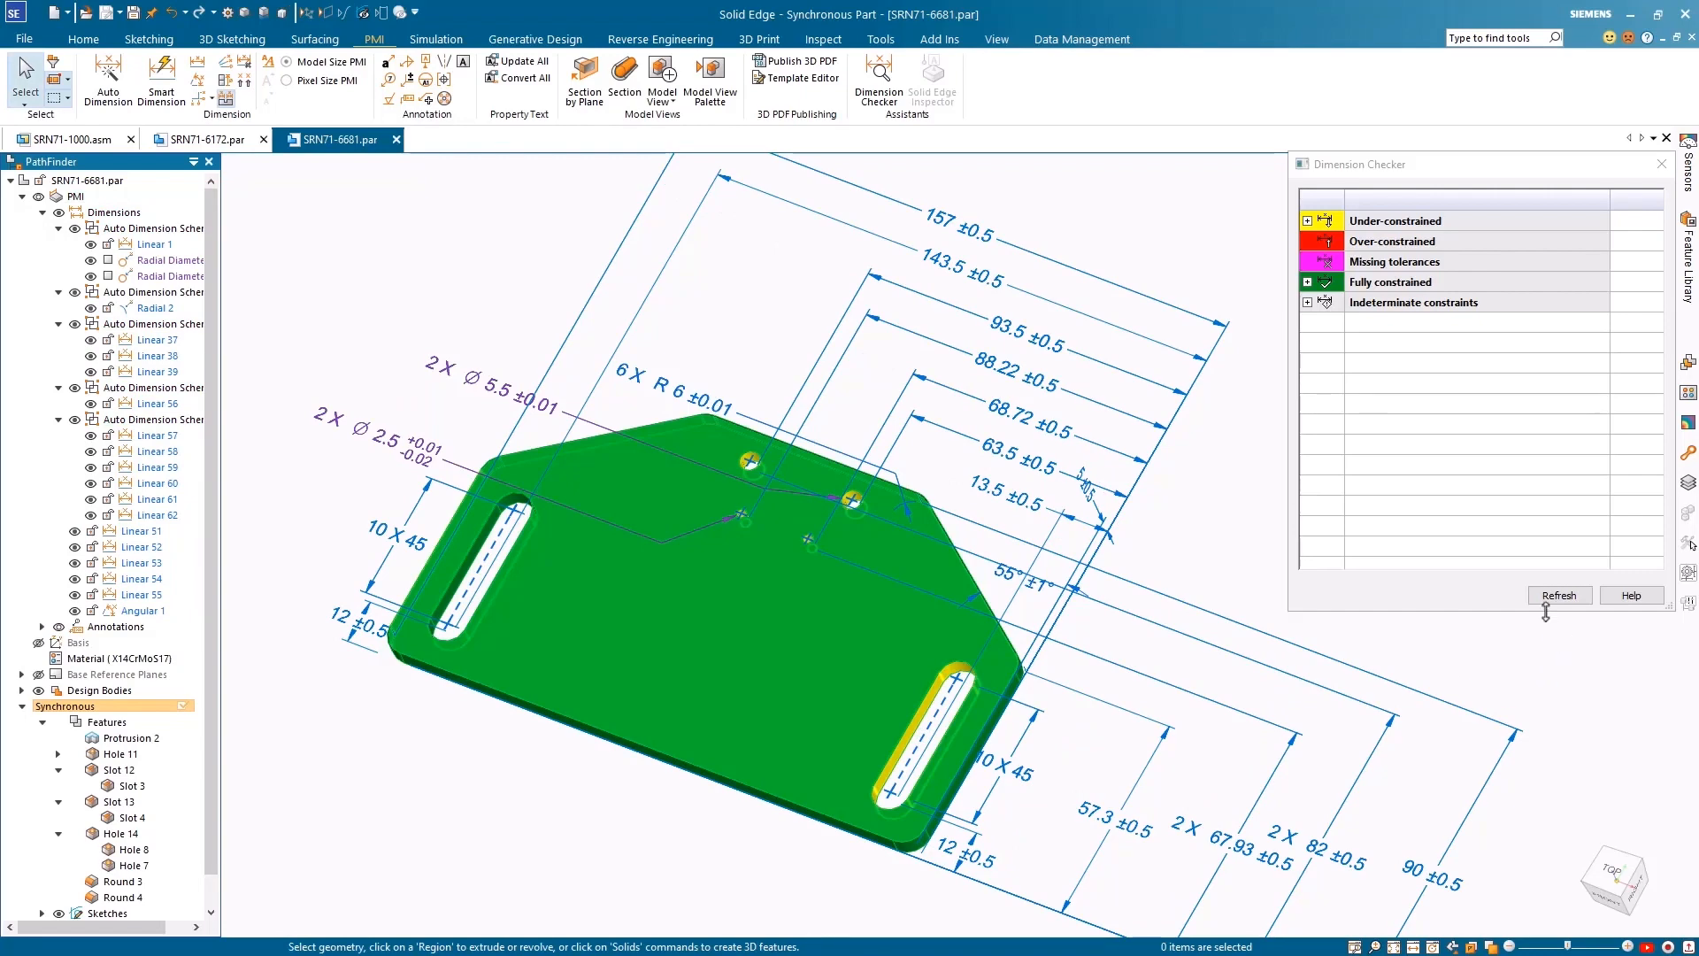
pyautogui.click(476, 138)
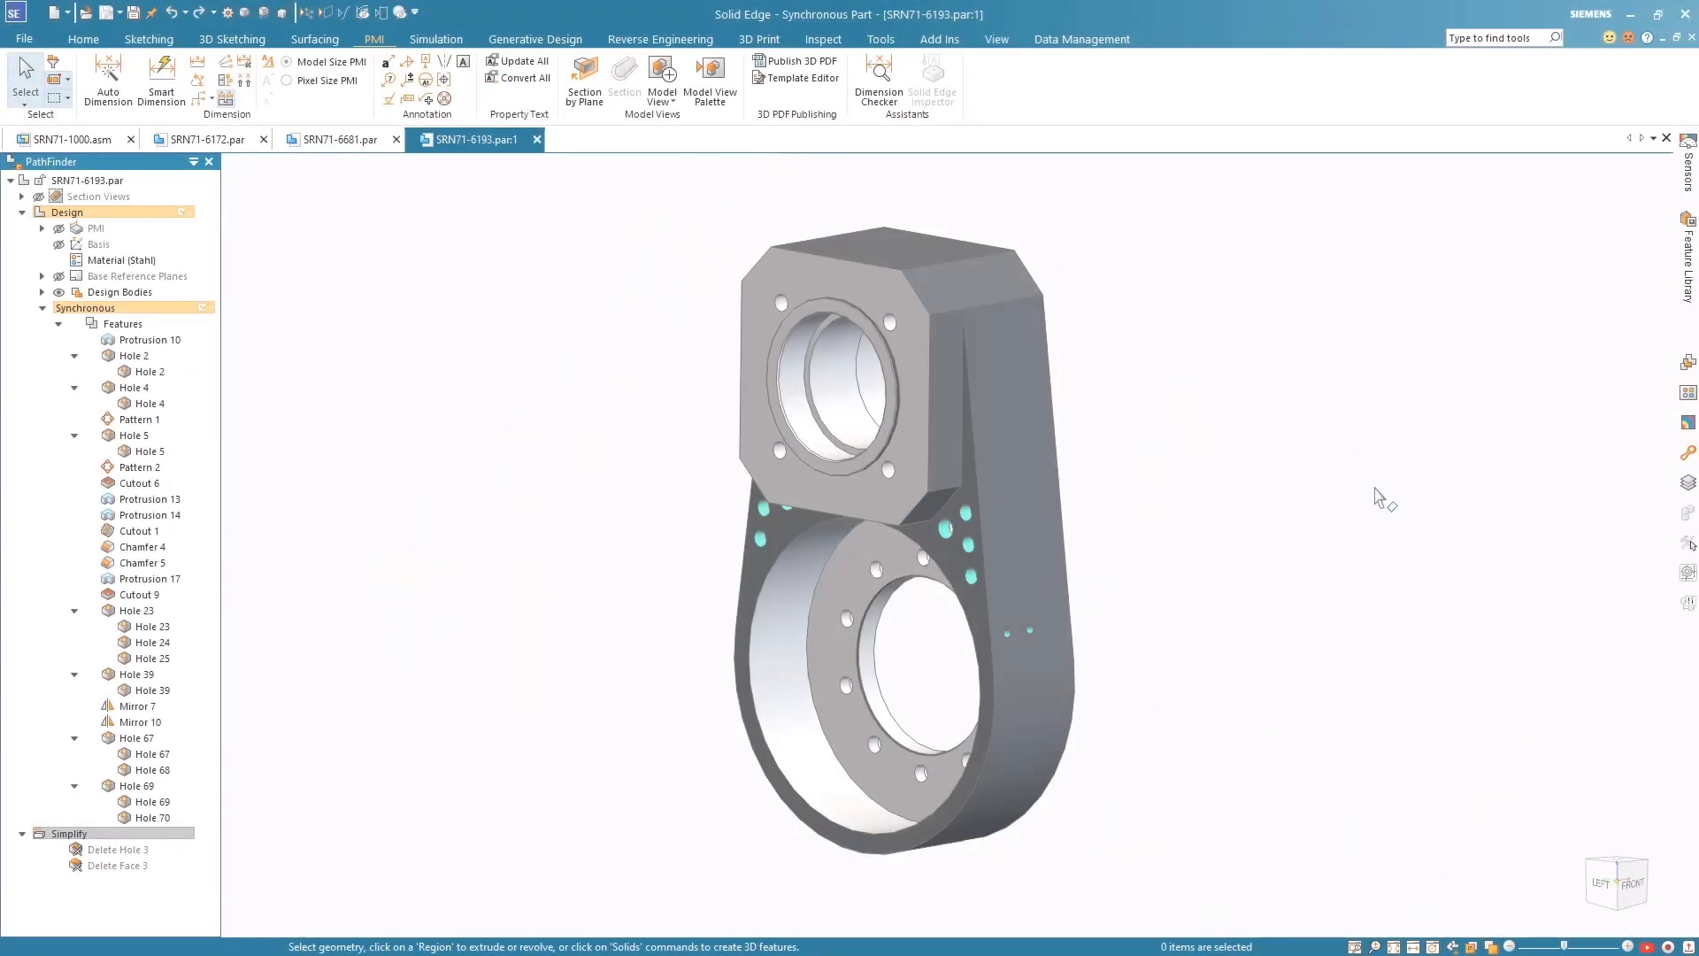
# Create the Front, Left and Top common model views of the SRN71-6193 bracket.
pyautogui.click(660, 81)
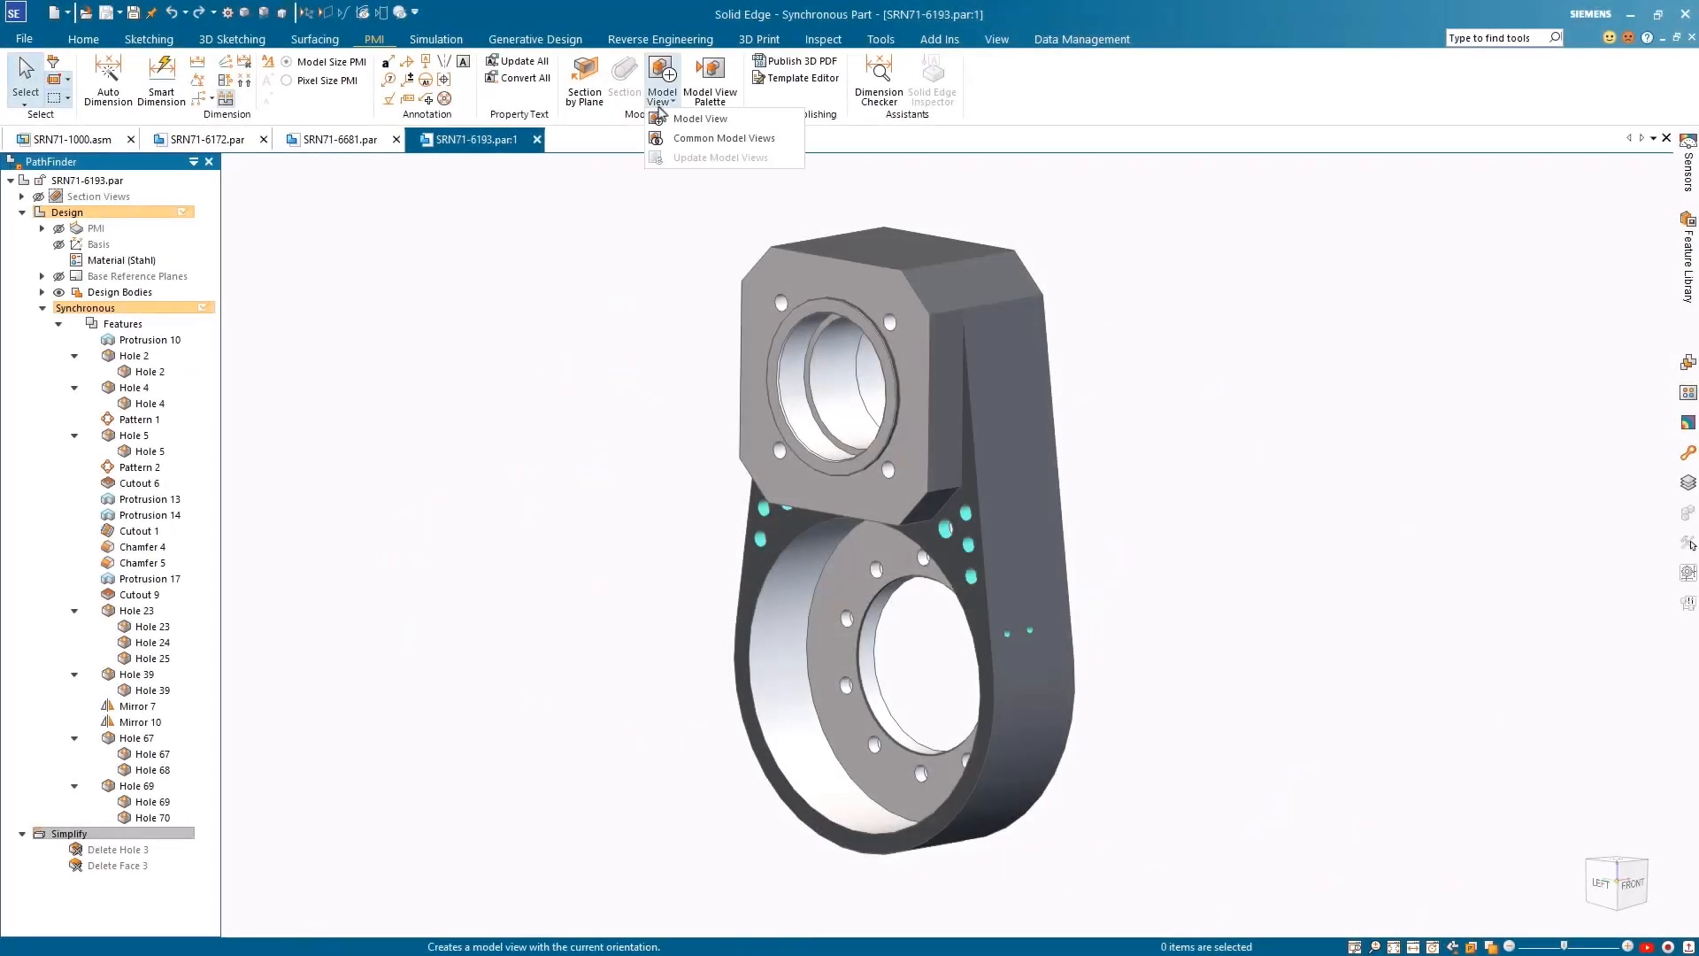
pyautogui.click(724, 138)
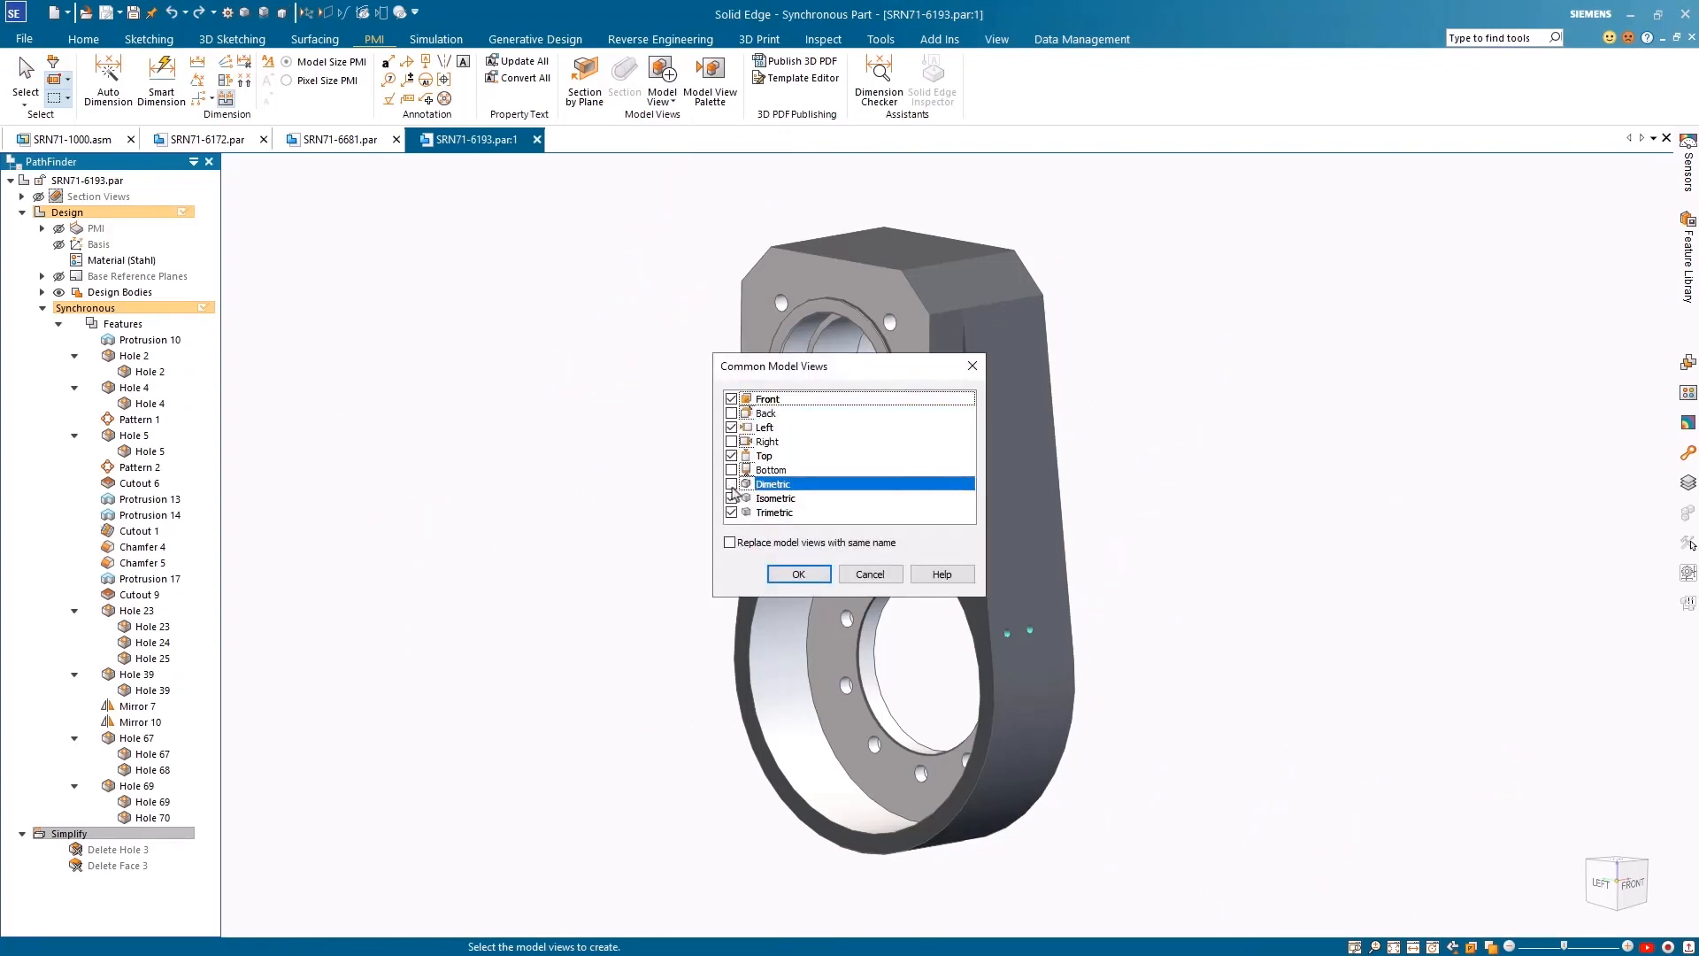
pyautogui.click(799, 574)
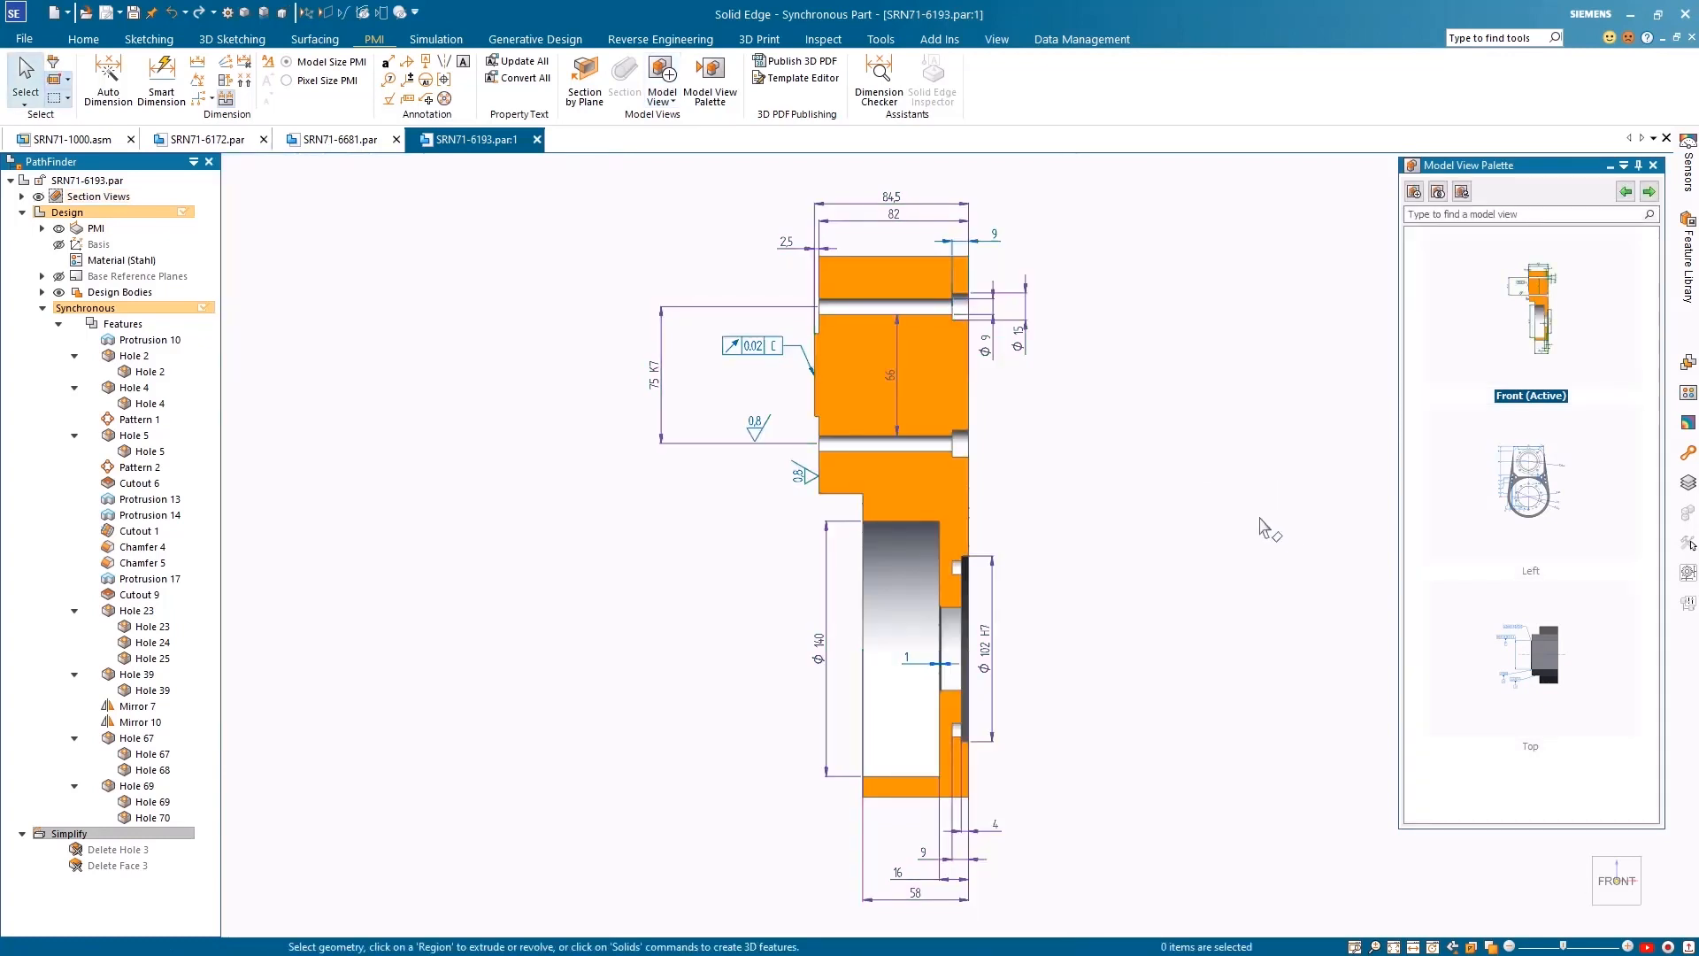
# Set the Left model view's render mode to Visible Edges.
pyautogui.click(1530, 480)
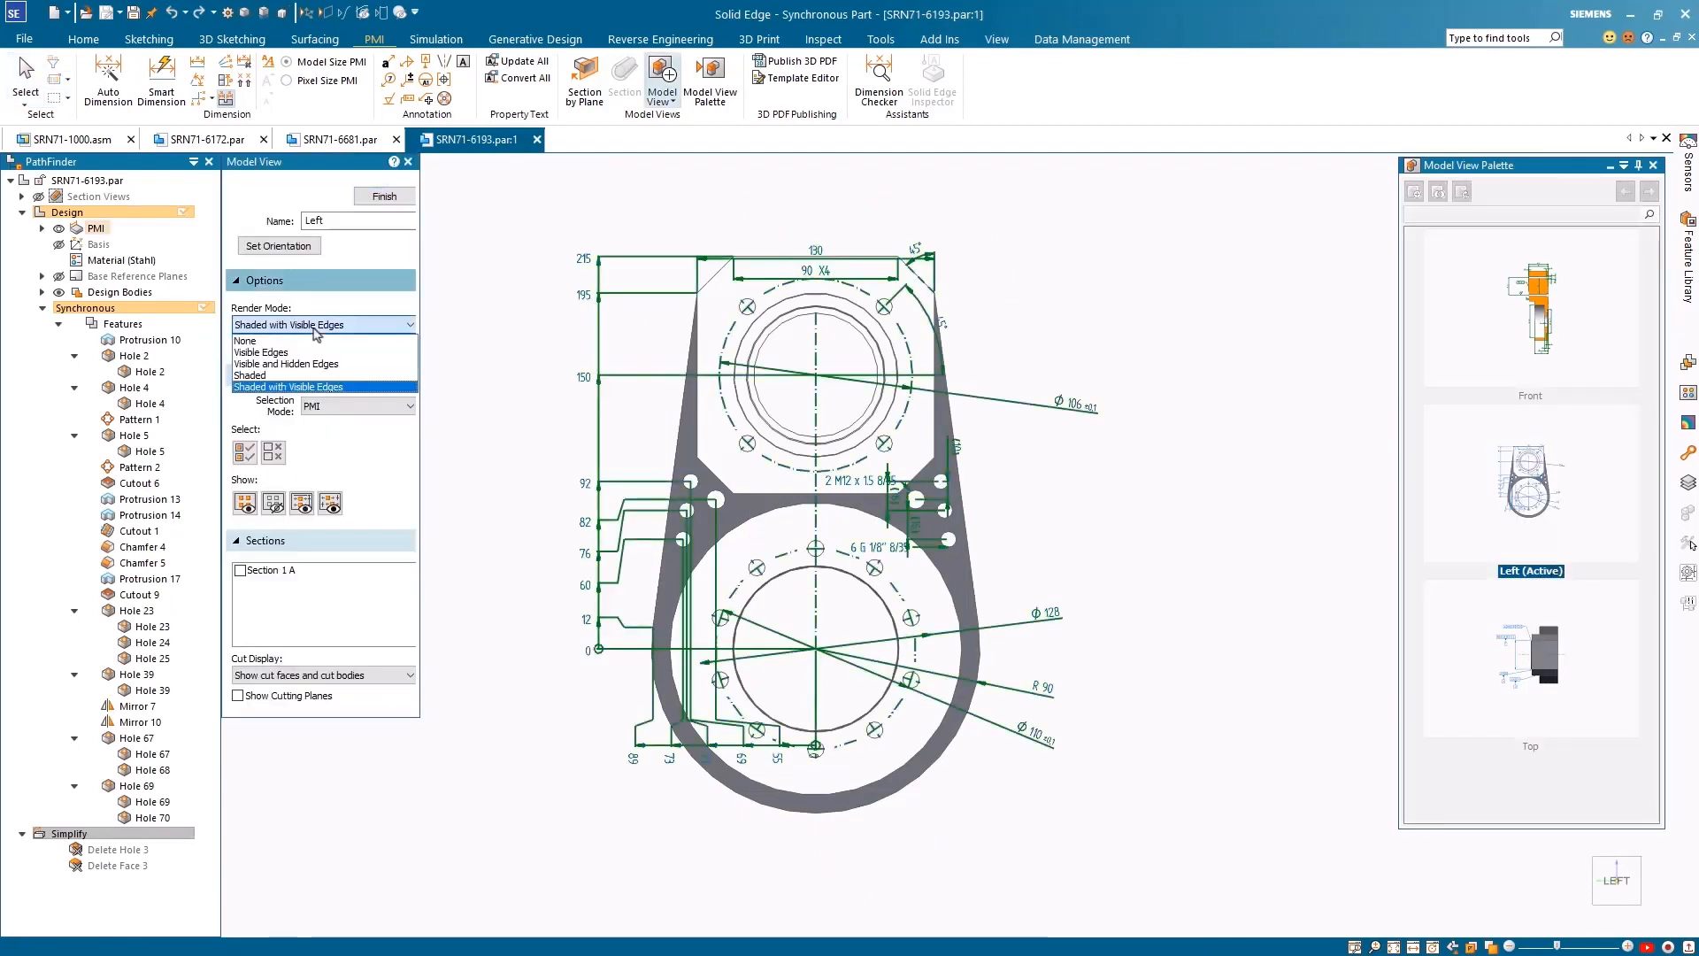
pyautogui.click(287, 363)
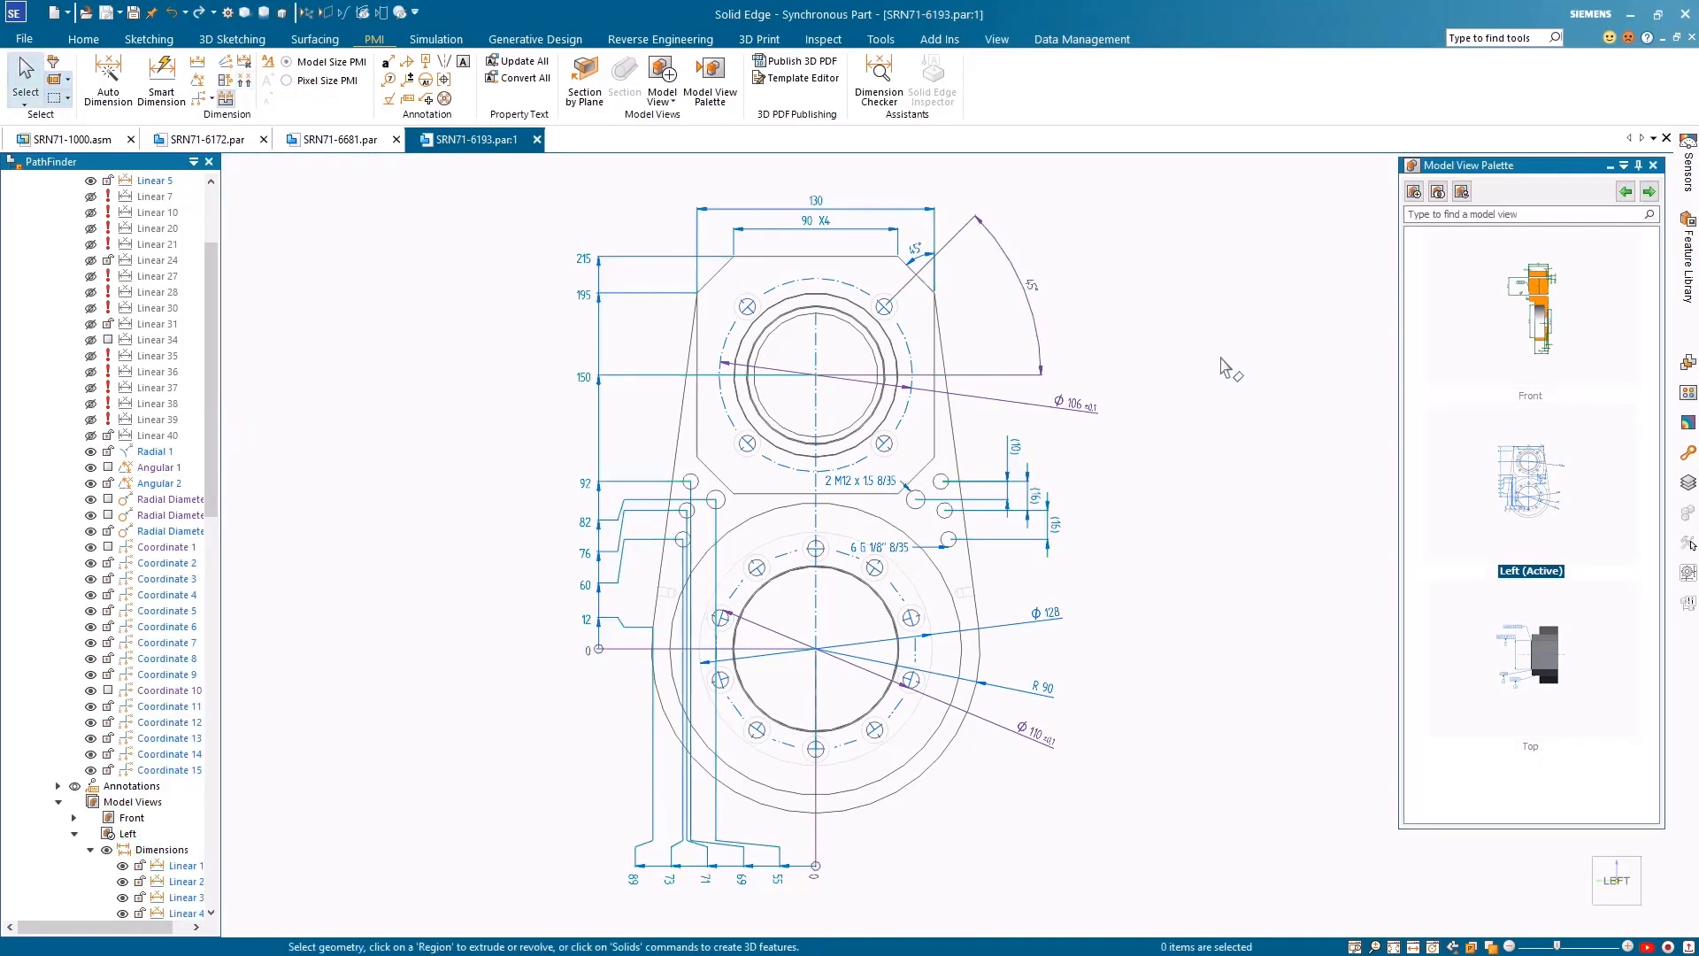
# Update the Front, Left and Top model views and publish the bracket as a 3D PDF.
pyautogui.click(662, 81)
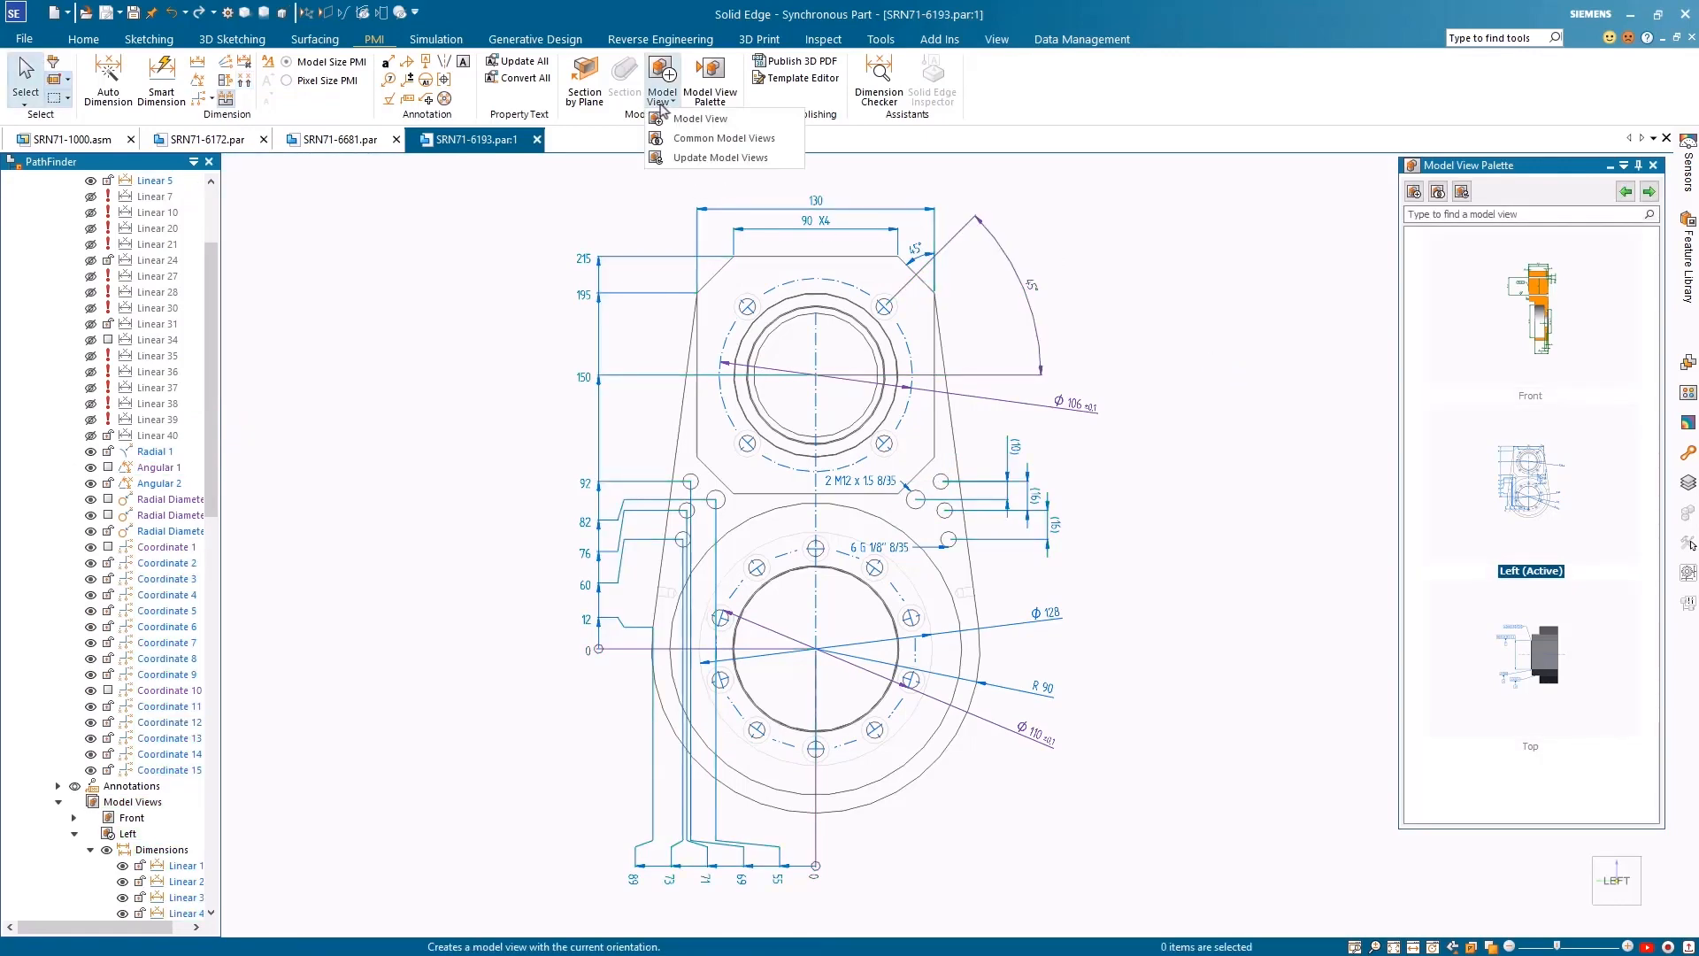
pyautogui.click(721, 157)
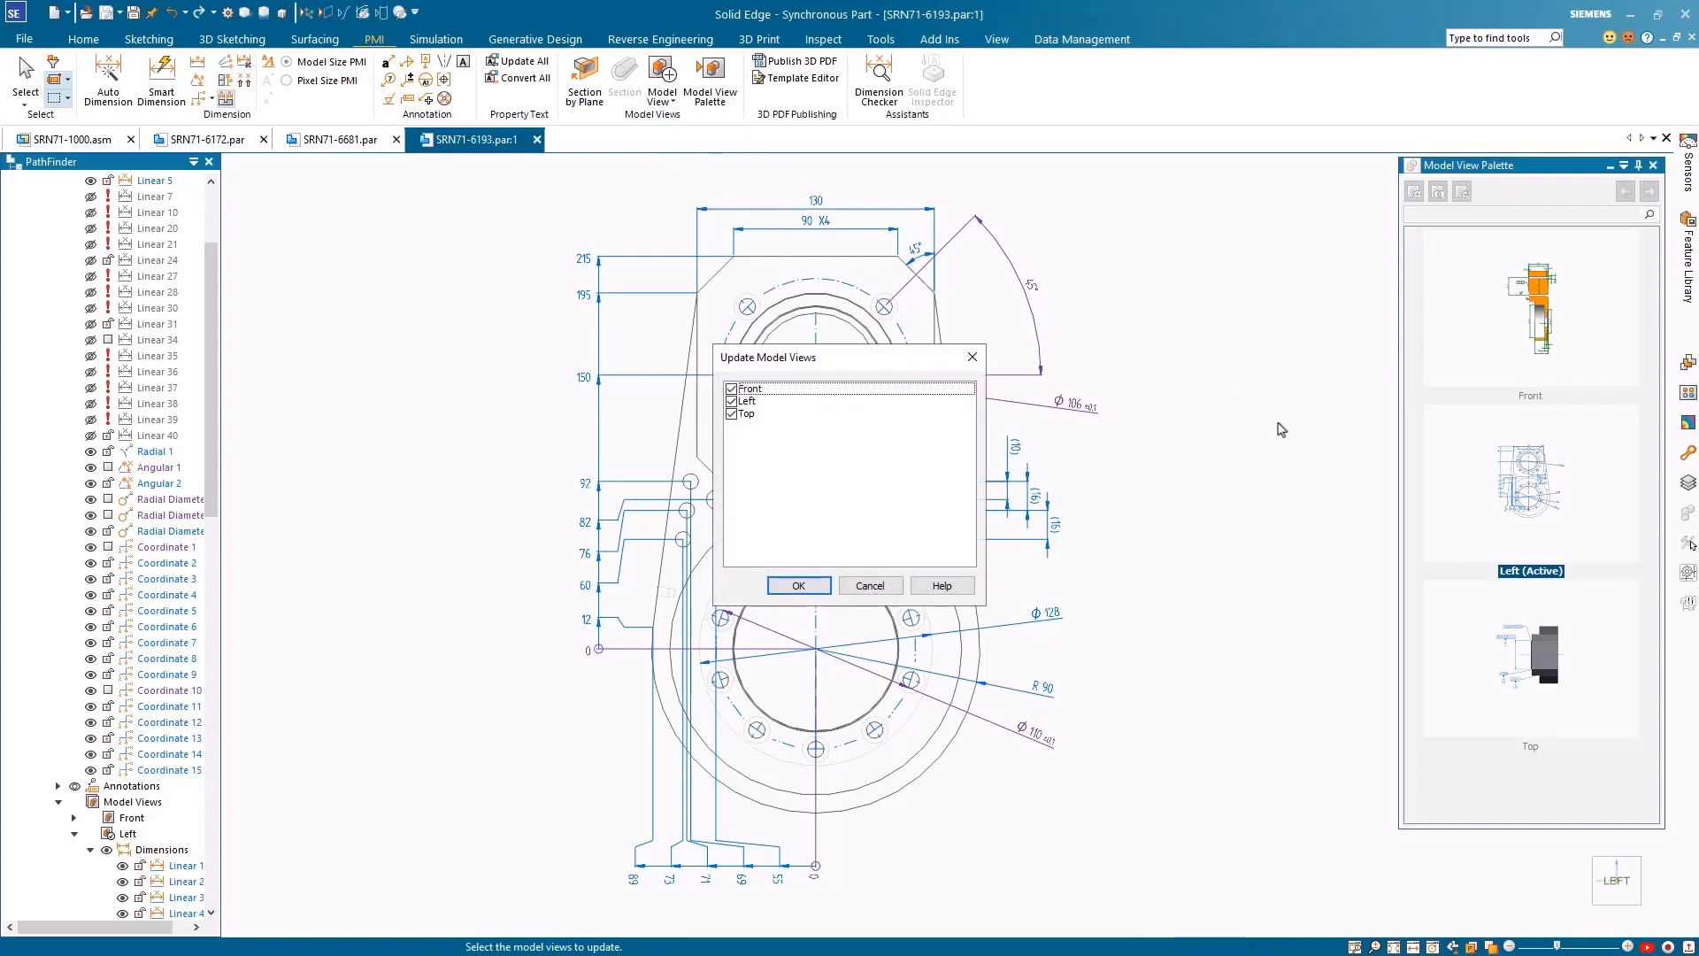
pyautogui.click(799, 586)
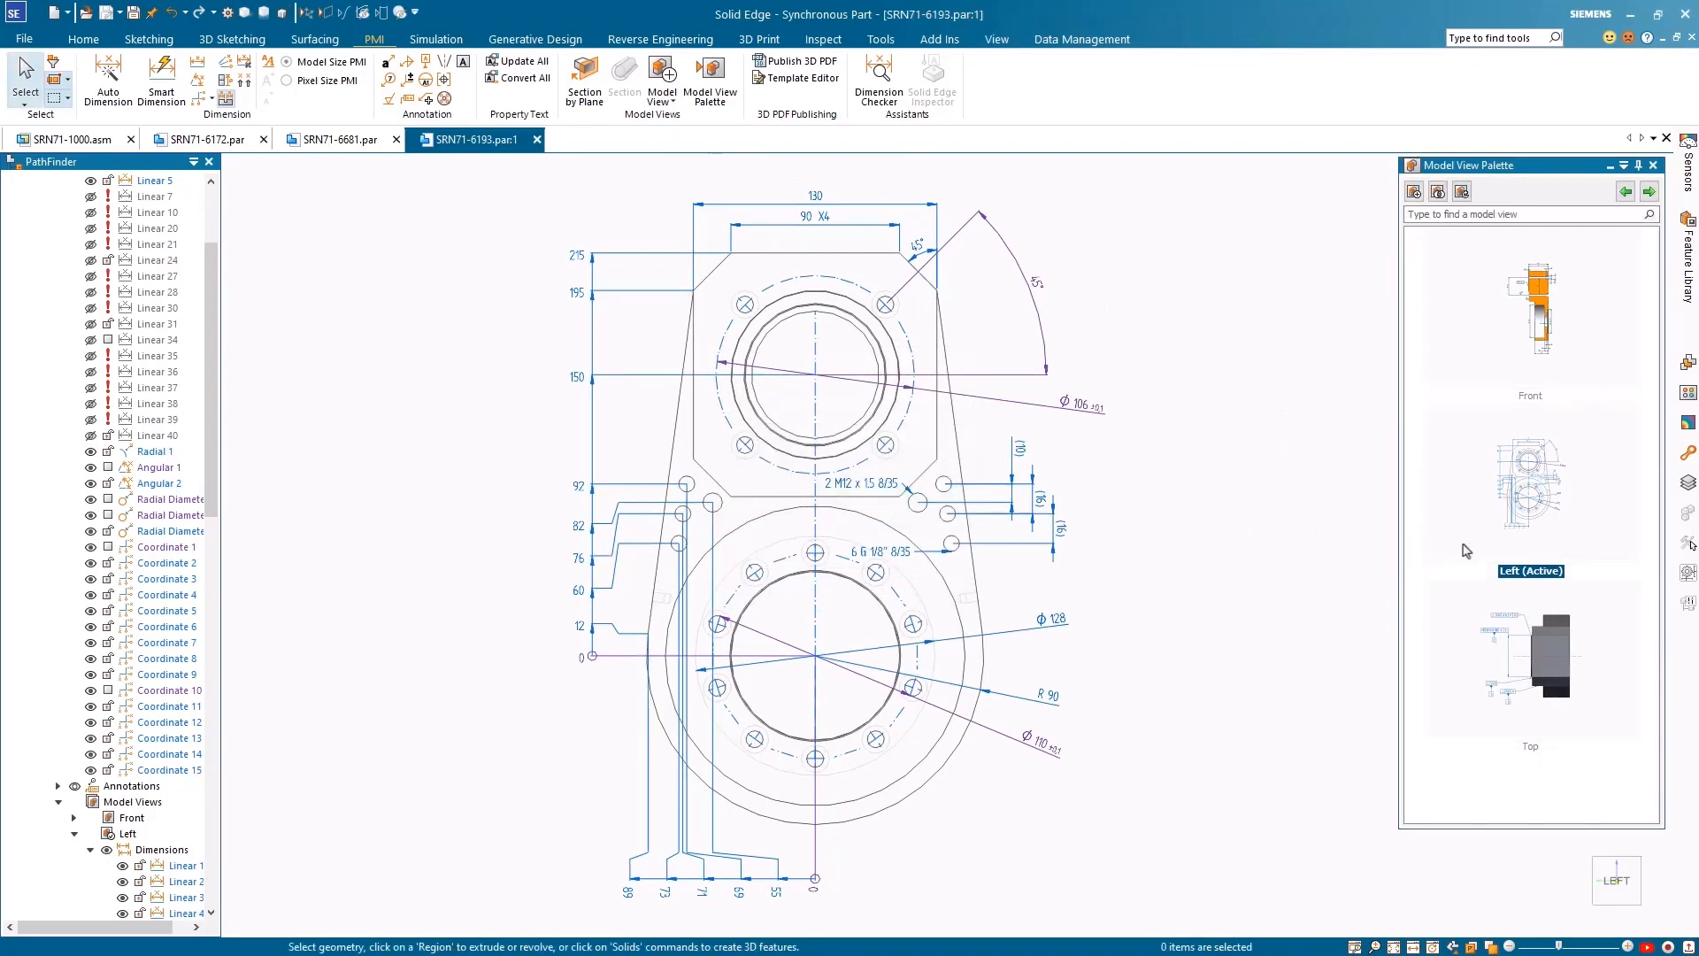
pyautogui.click(1529, 655)
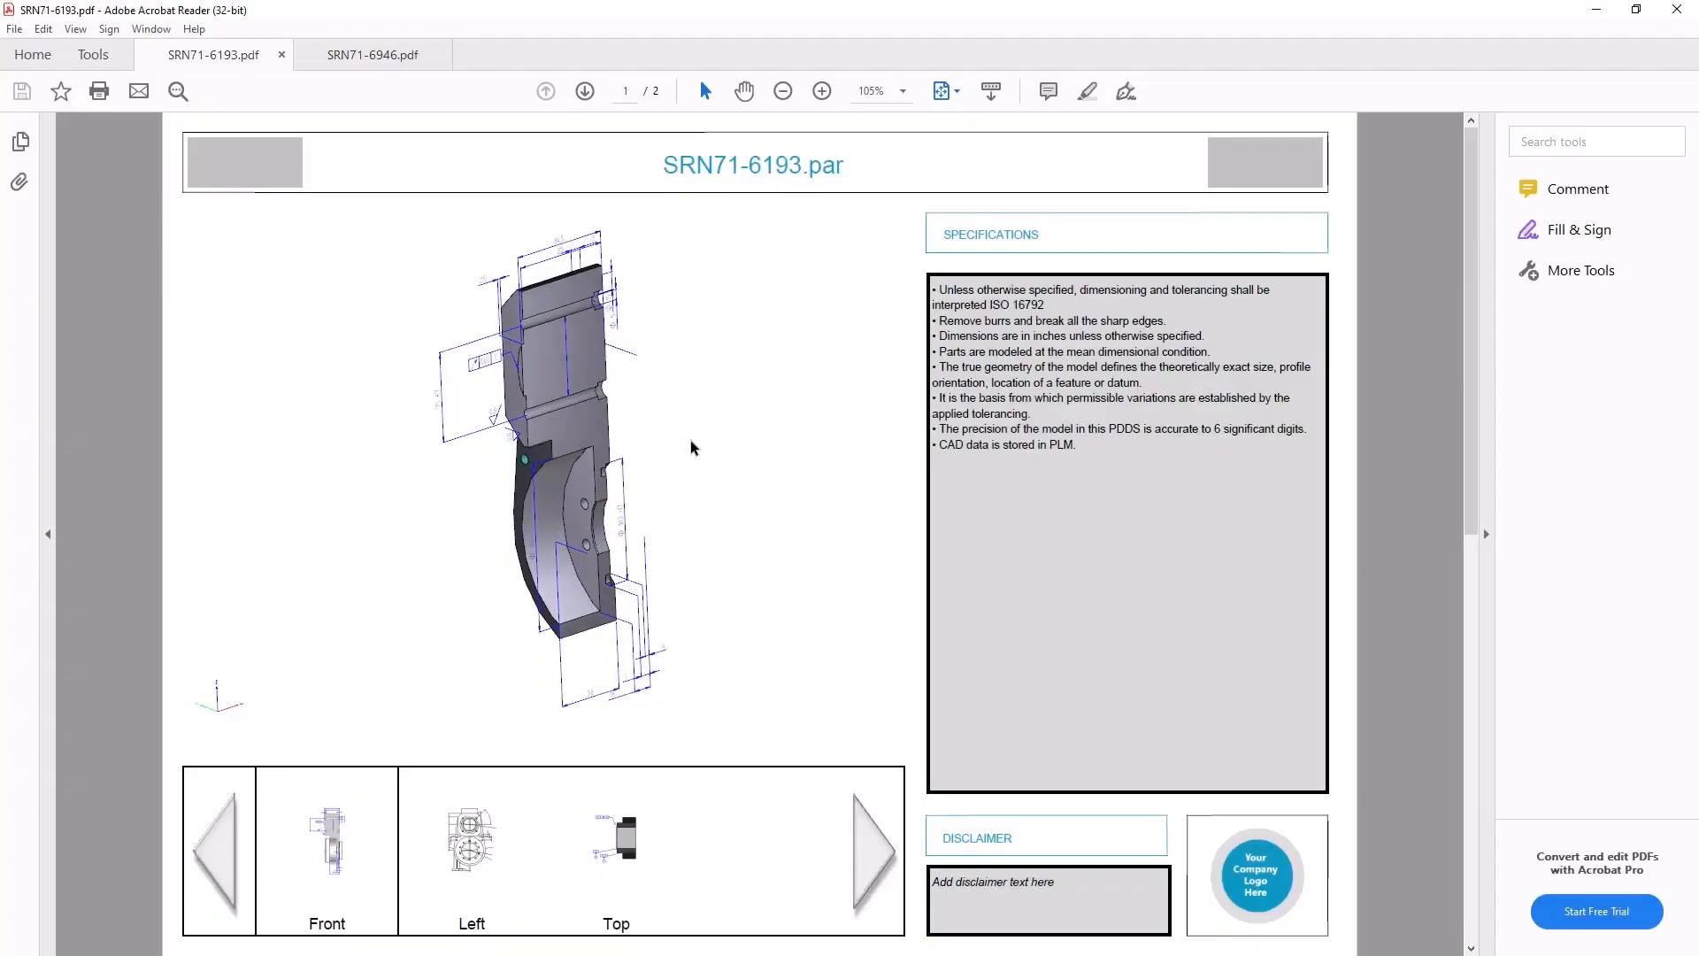
# Show the bracket PDF's Left and Top views, then switch to the SRN71-6946 assembly PDF.
pyautogui.click(471, 837)
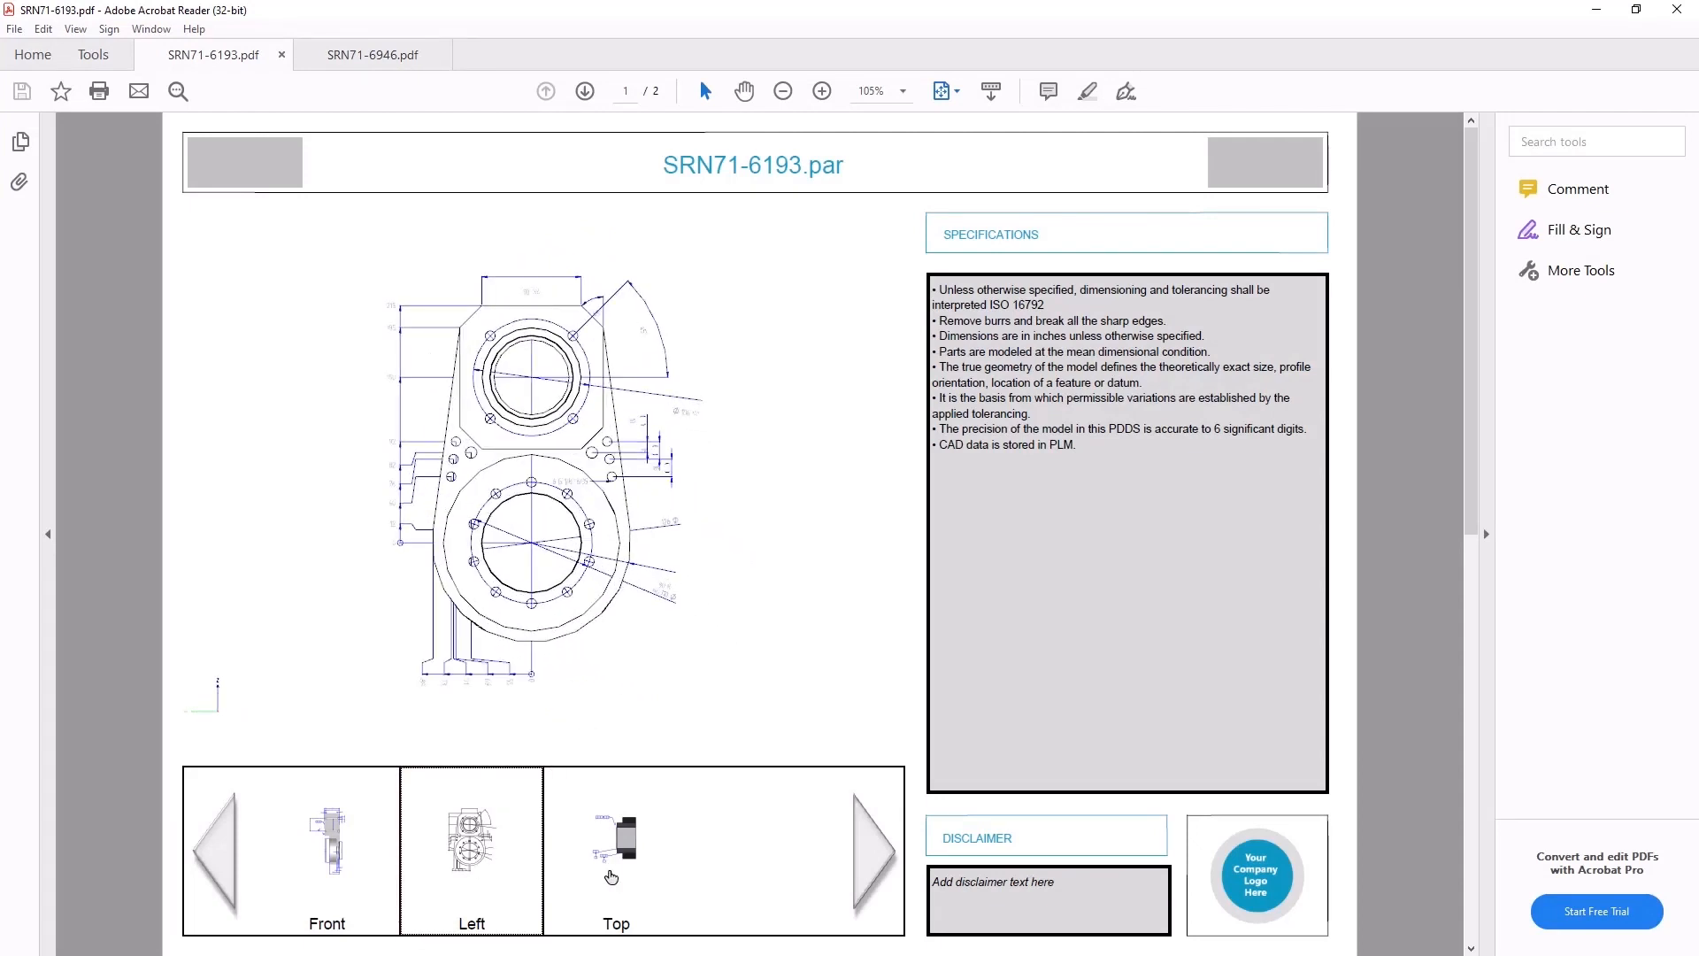
pyautogui.click(616, 843)
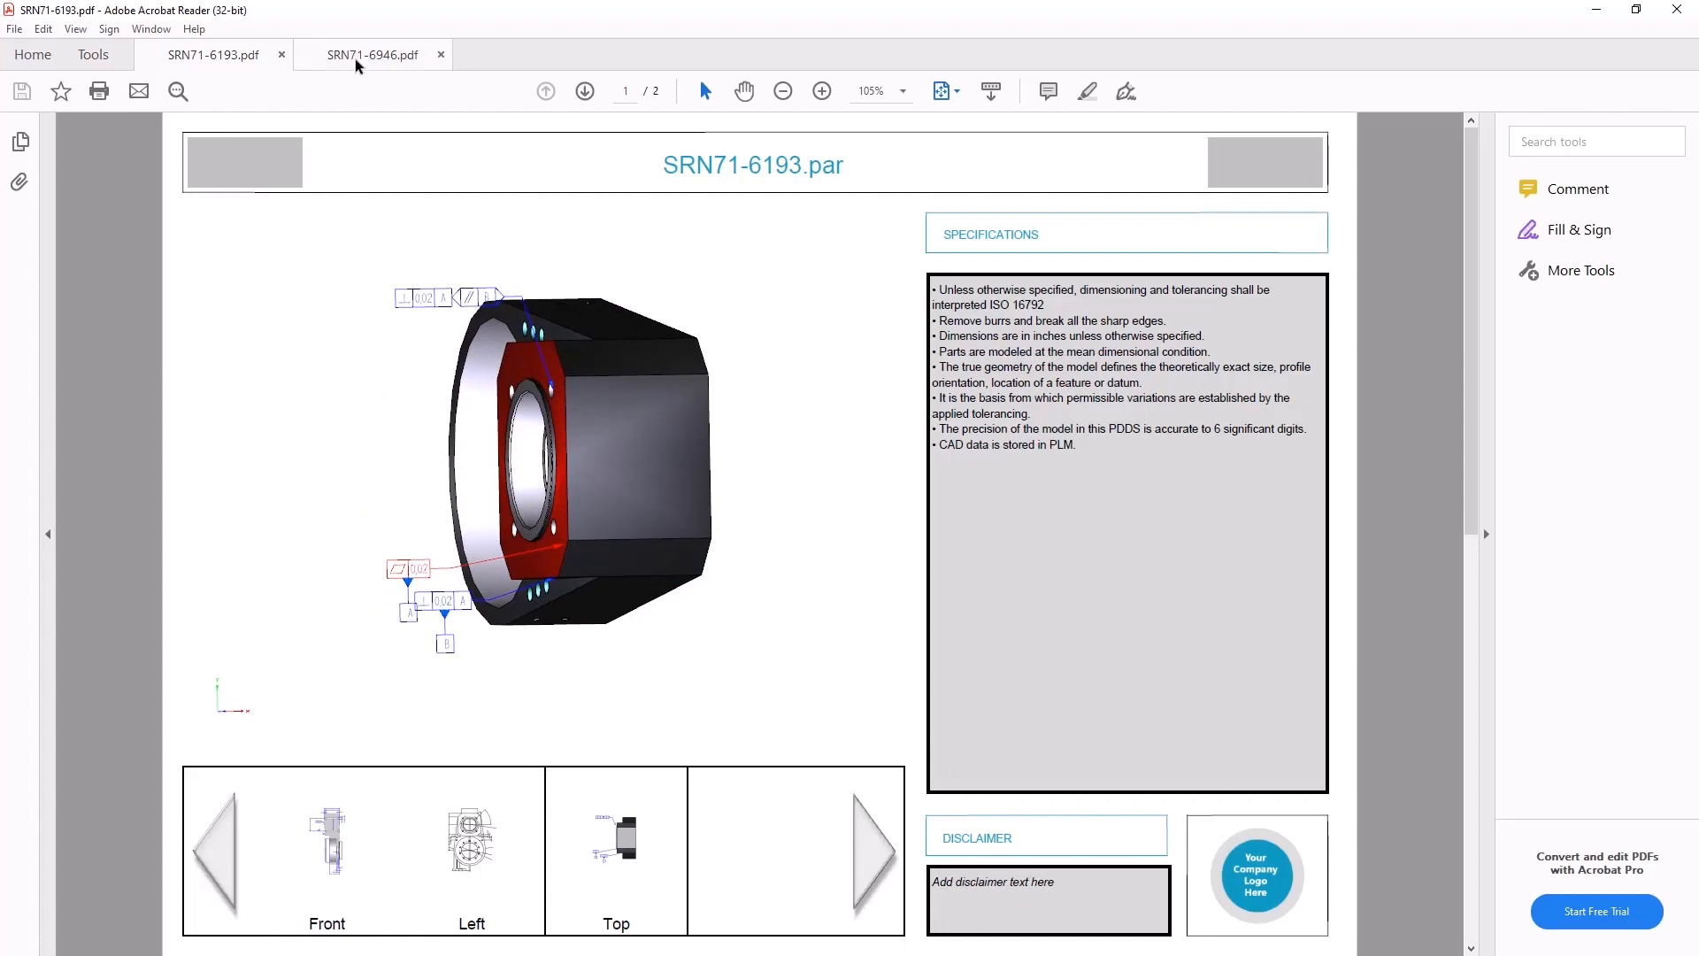
pyautogui.click(374, 55)
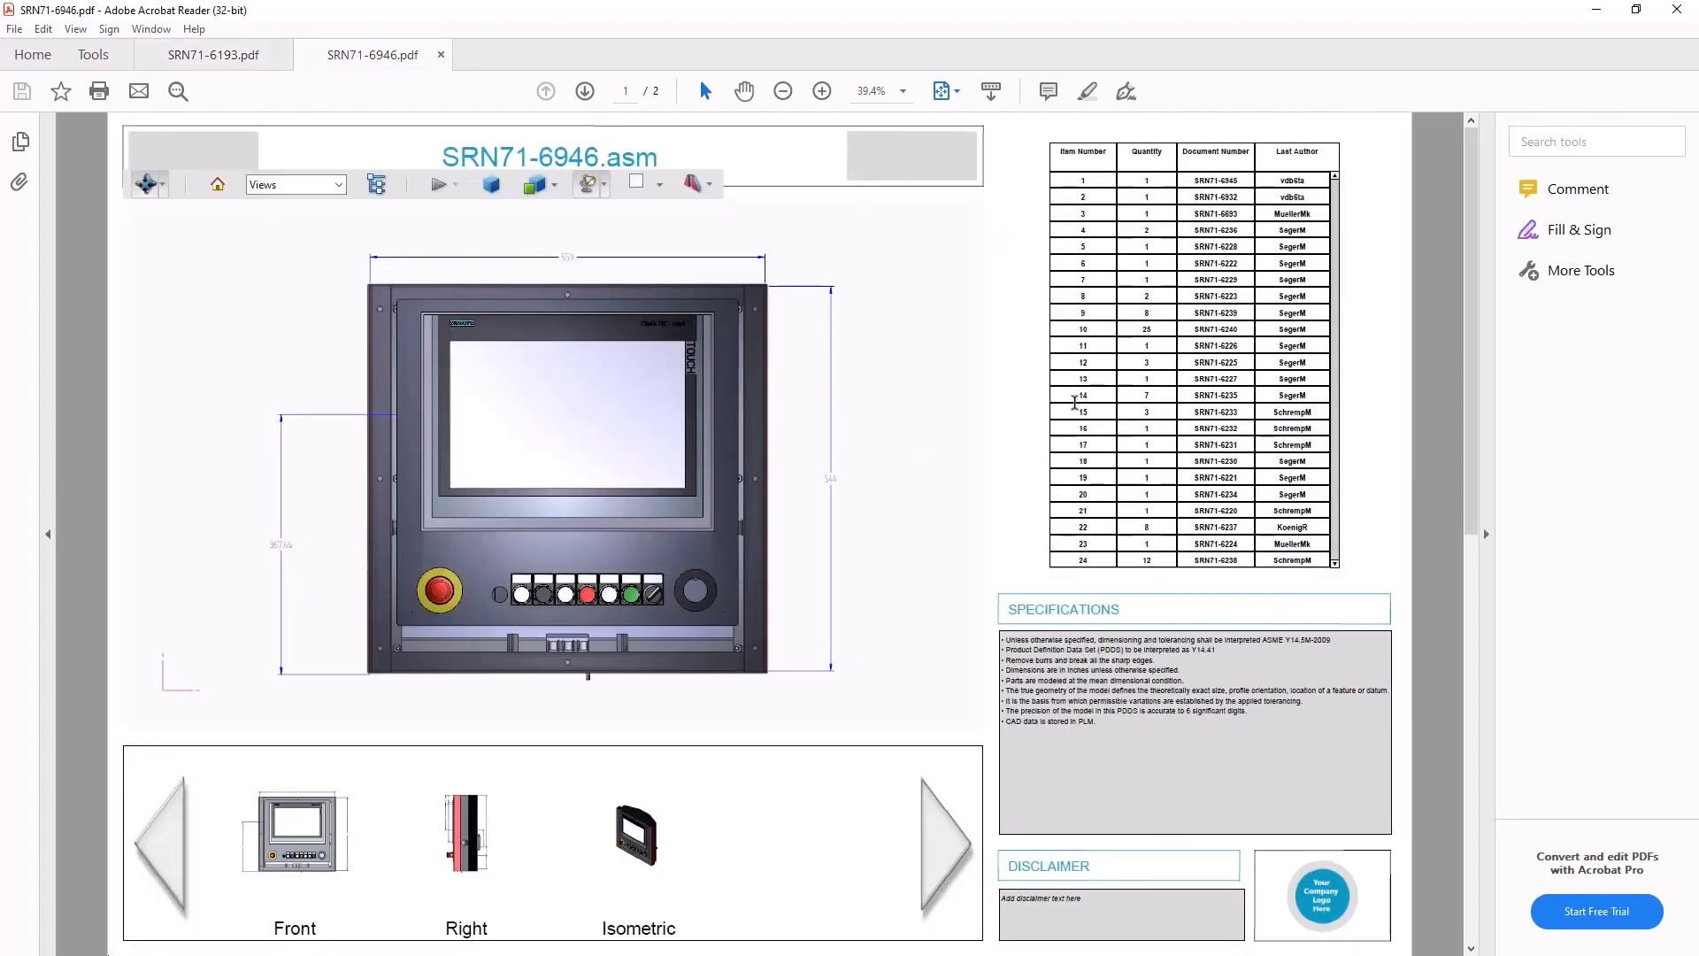
# Highlight parts-list items 4, 6 and 16 in the 3D assembly model.
pyautogui.click(1082, 230)
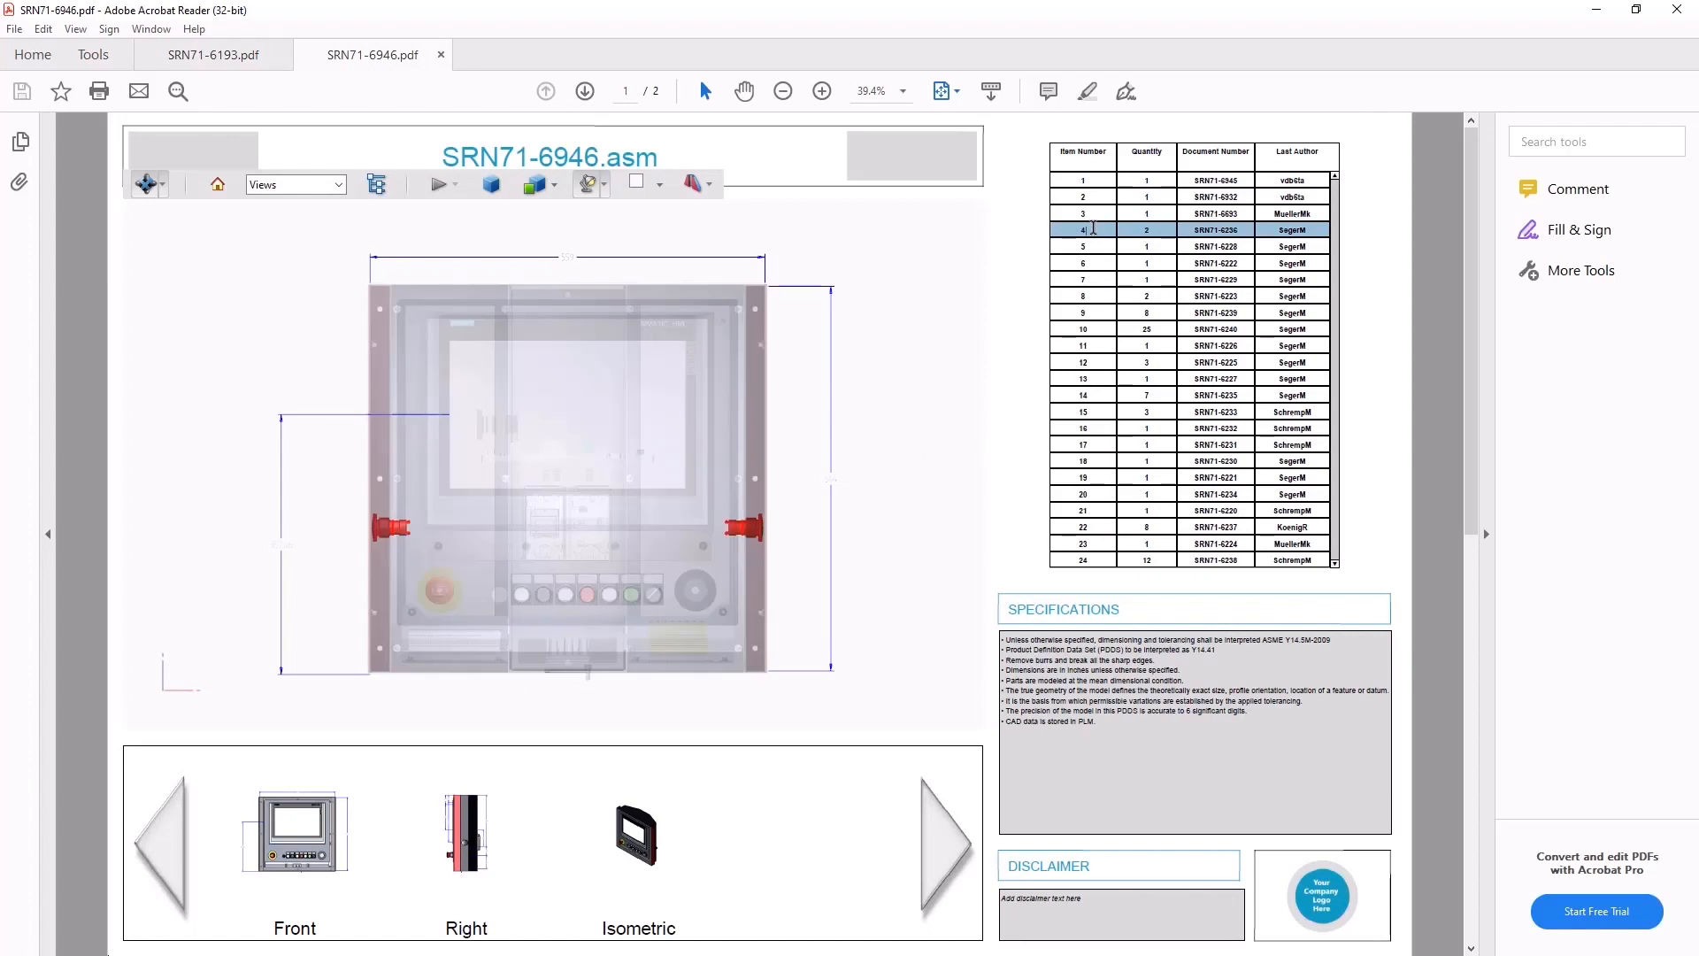
pyautogui.click(1082, 262)
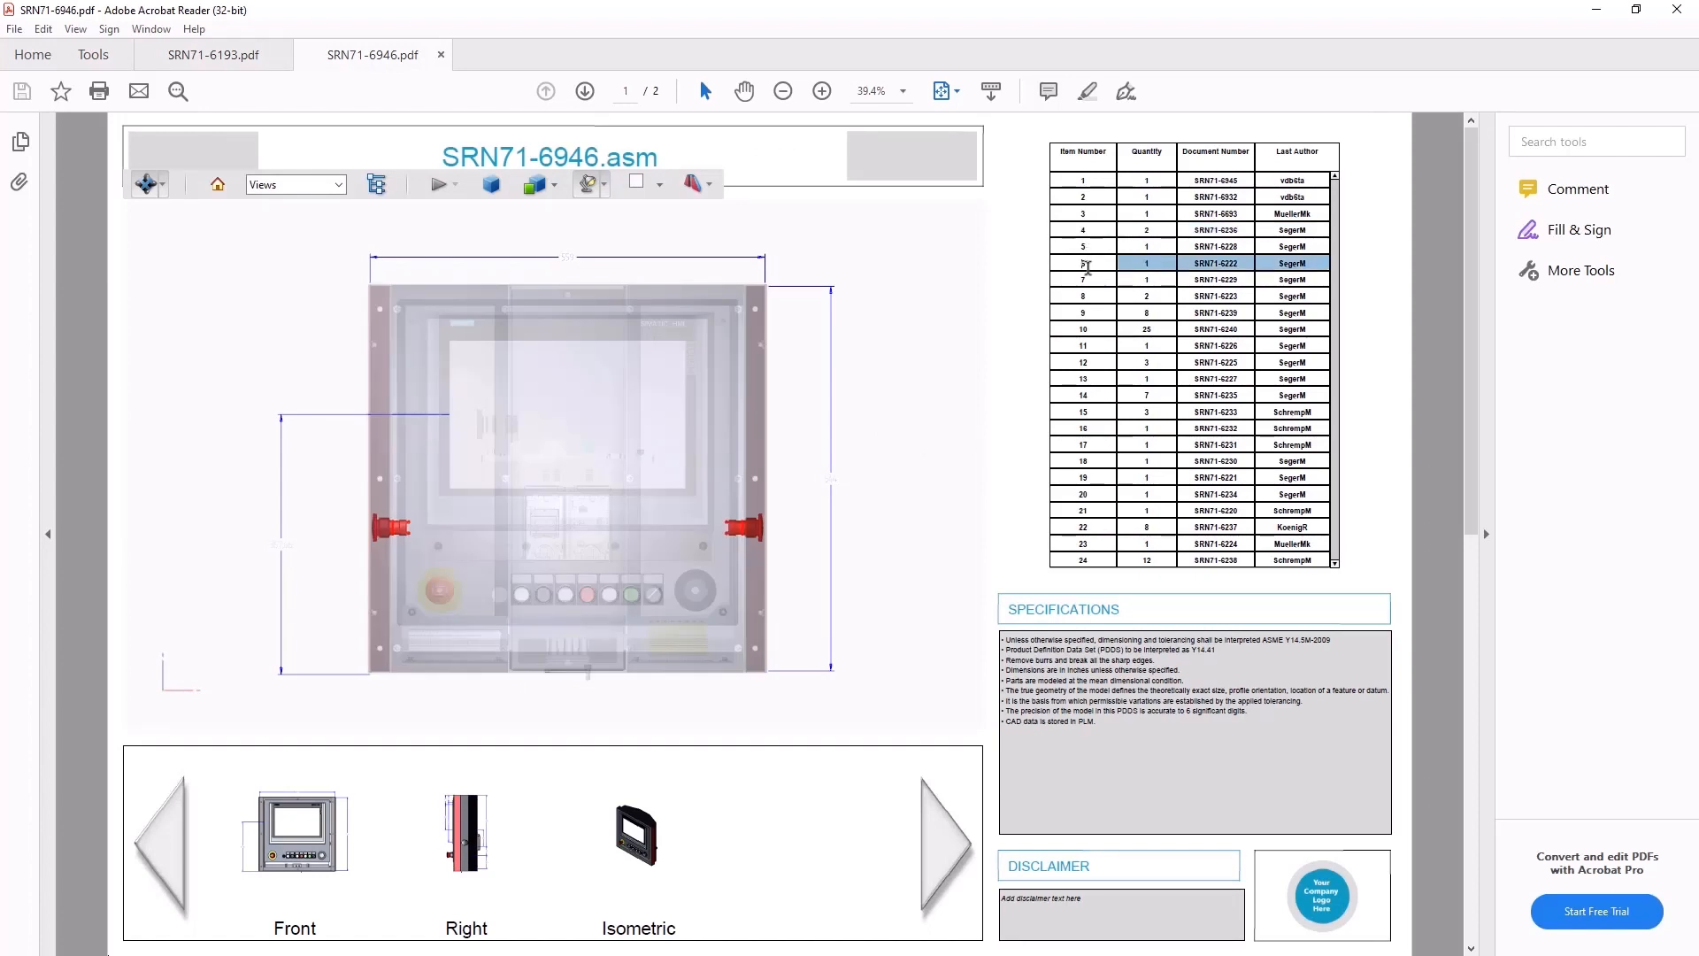
pyautogui.click(1082, 262)
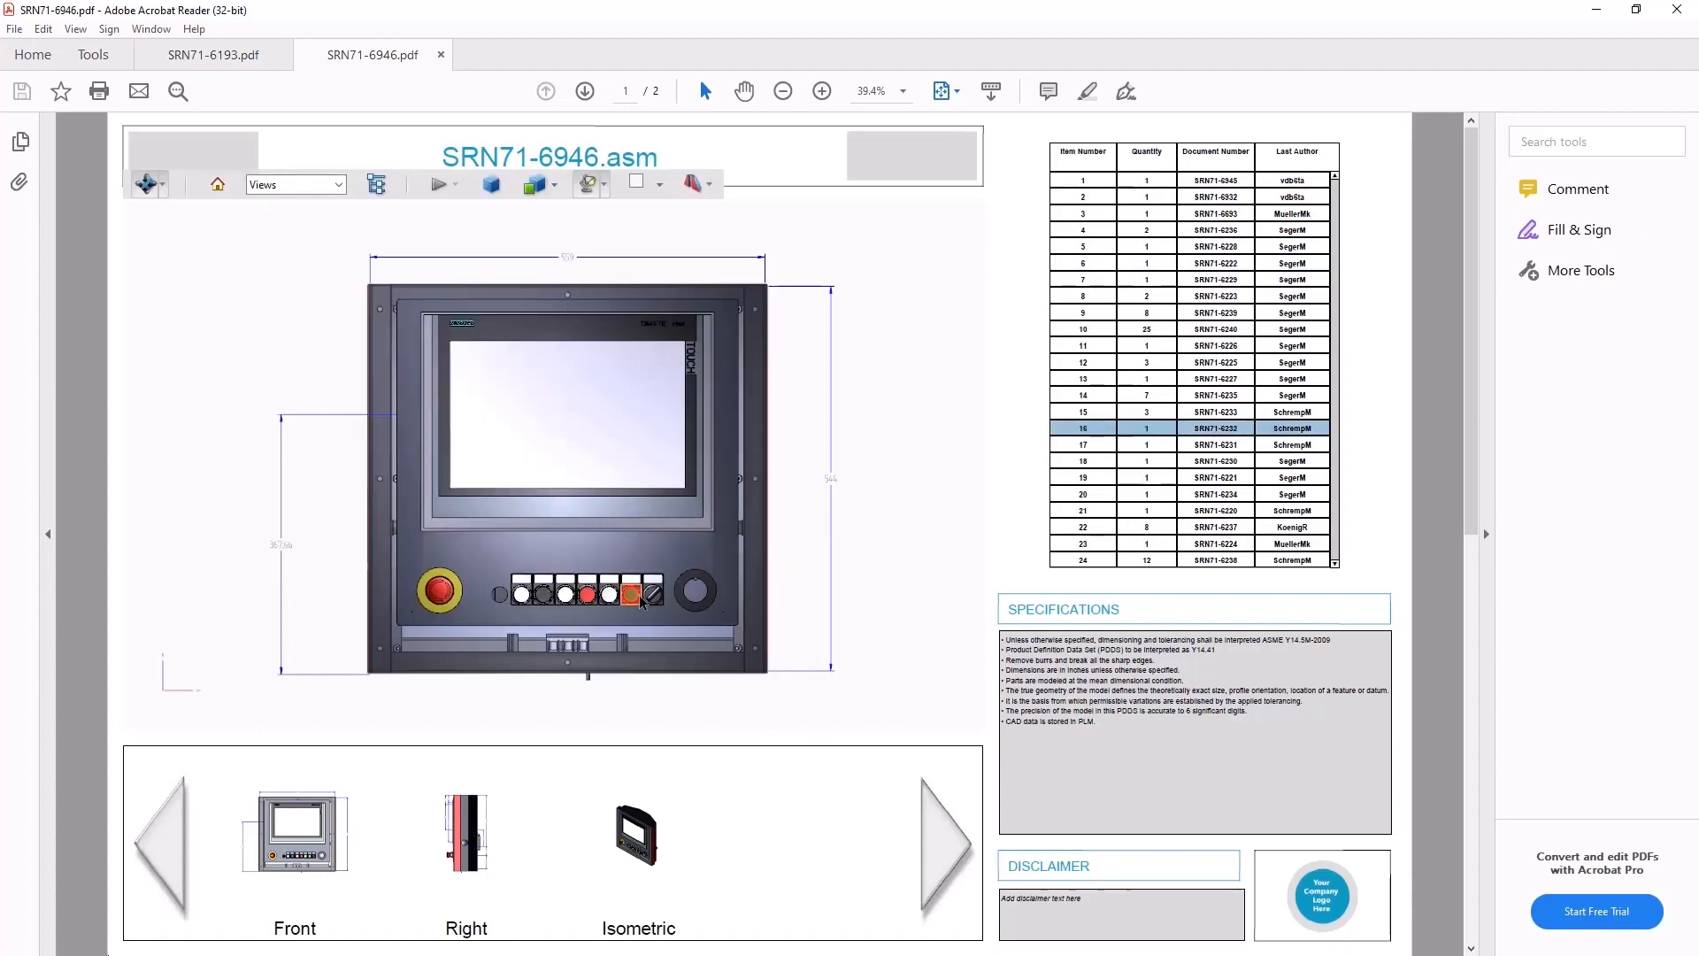
pyautogui.moveTo(799, 699)
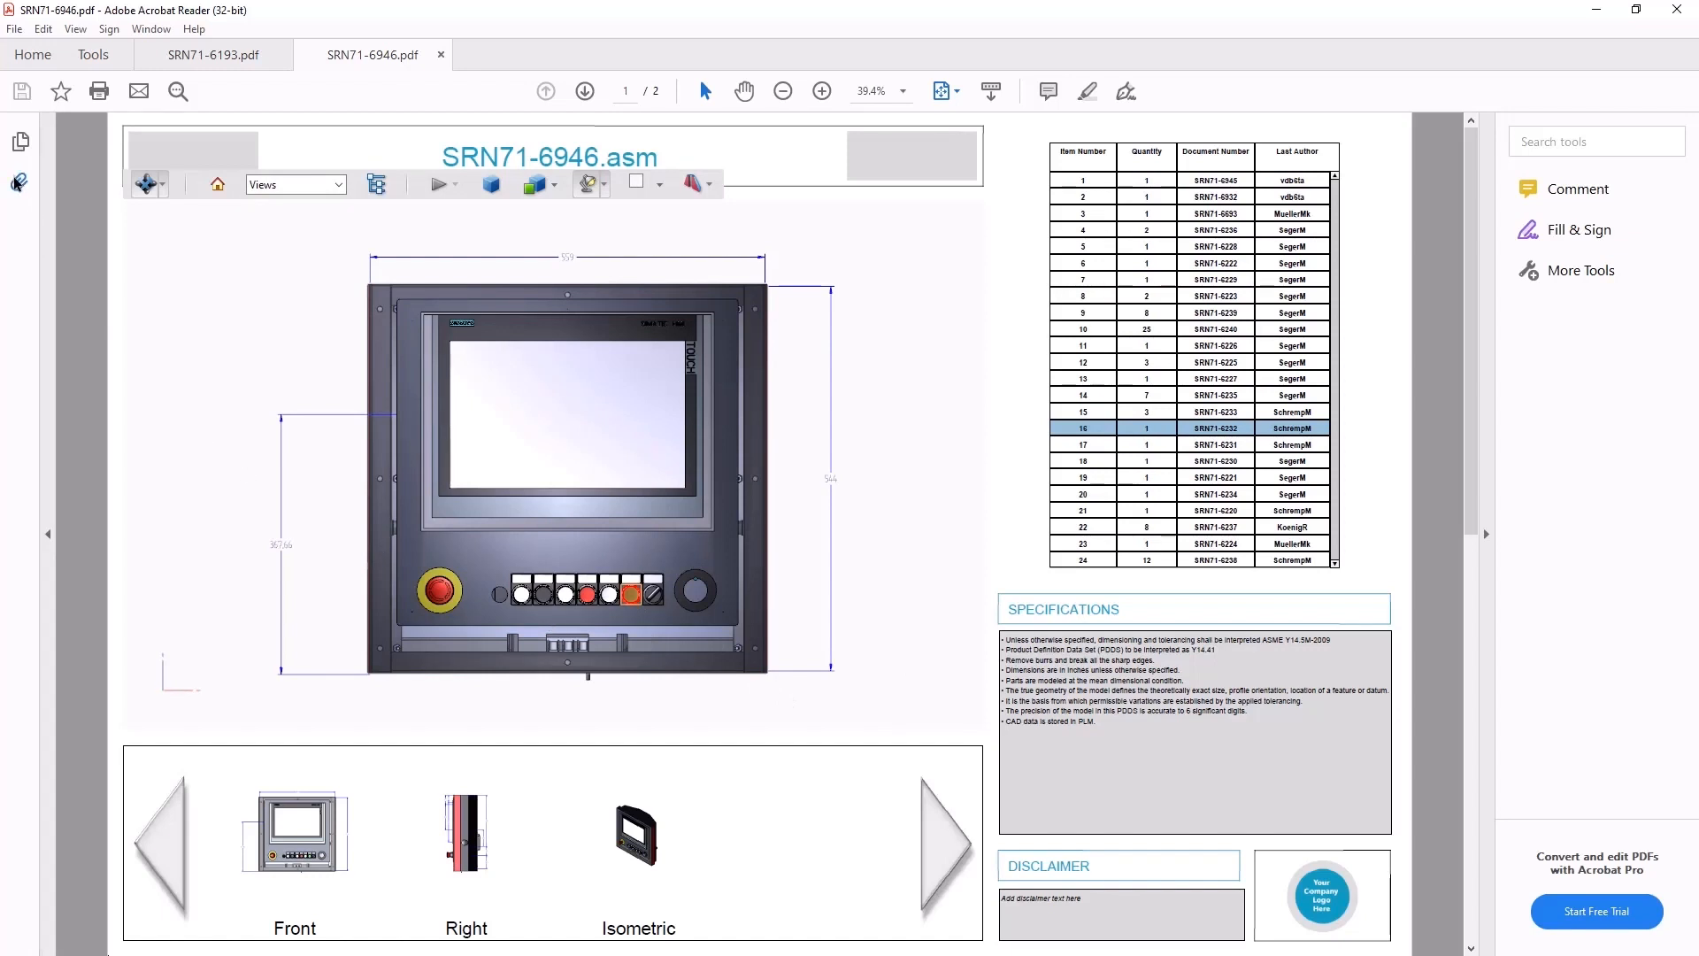
# Reveal the PDF's JT and STEP attachments, then filter Discovery Center to Trial items.
pyautogui.click(17, 181)
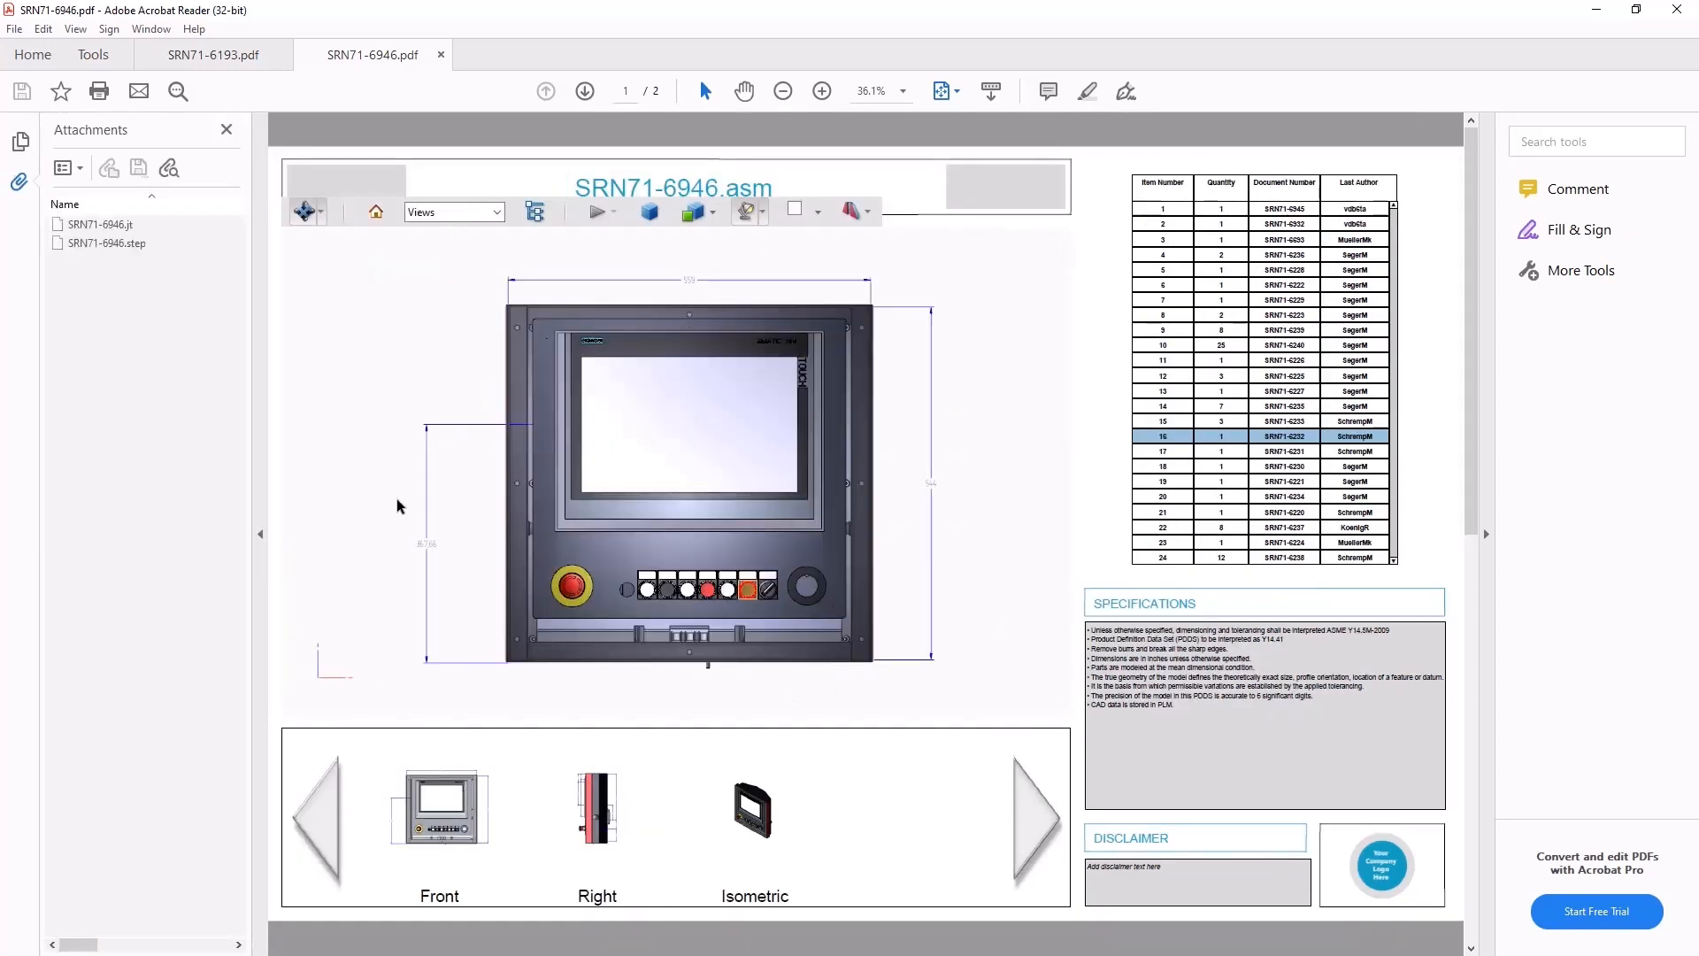
pyautogui.moveTo(221, 480)
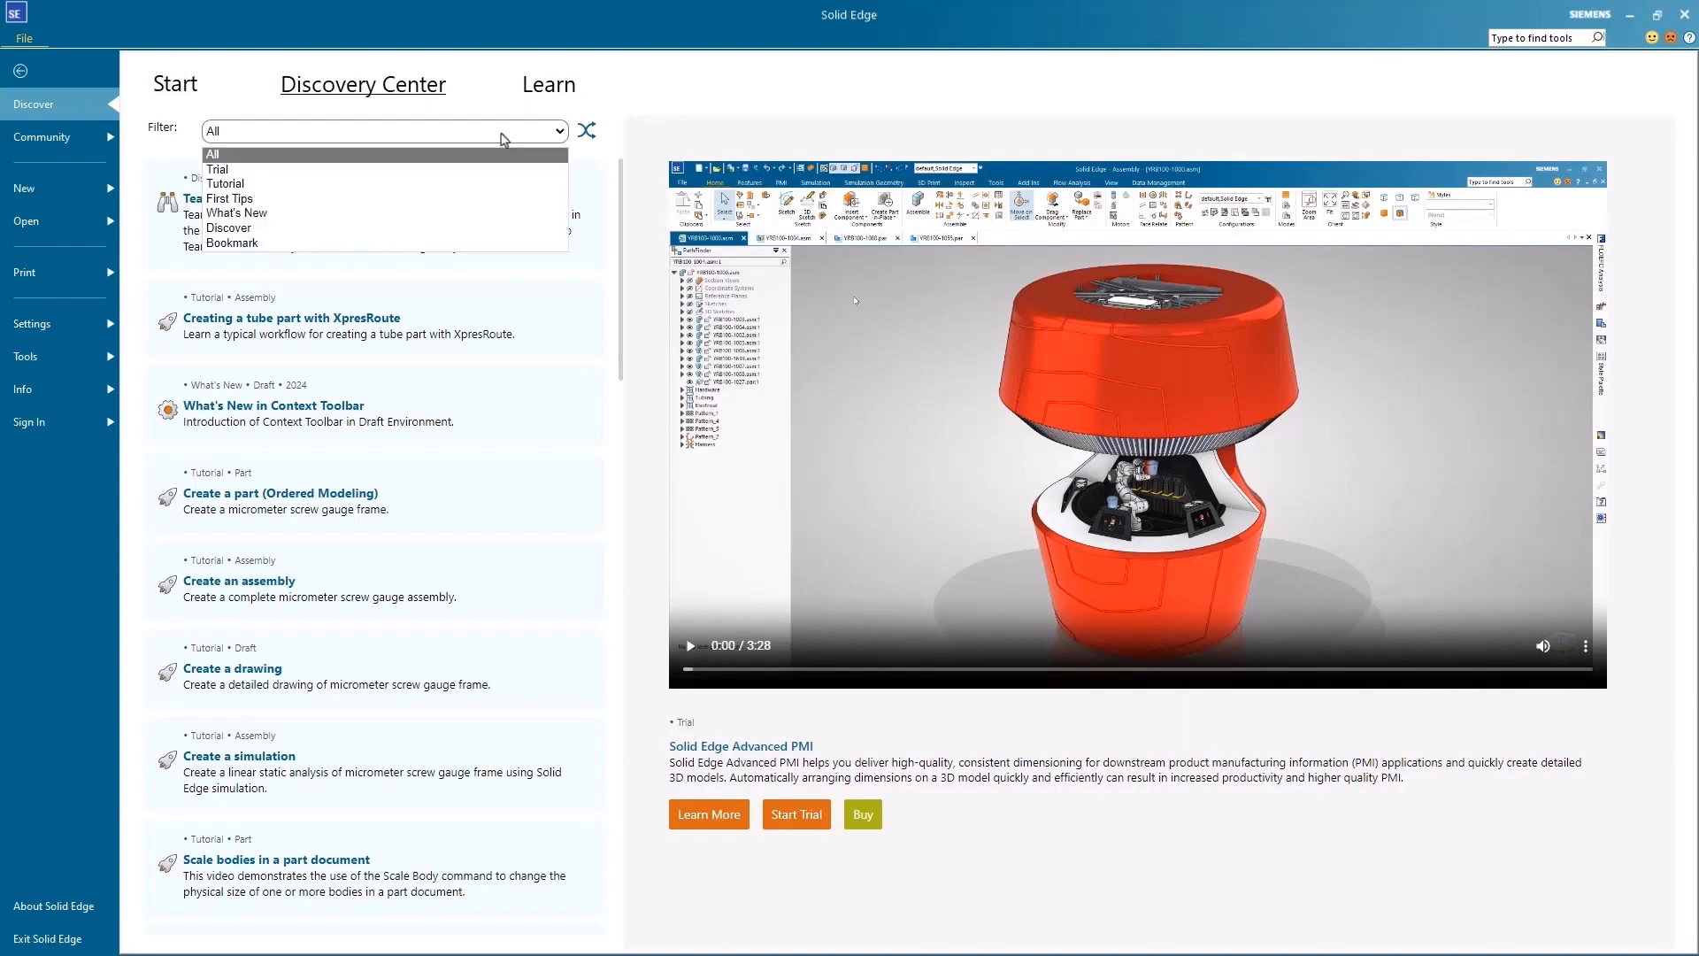
pyautogui.click(216, 170)
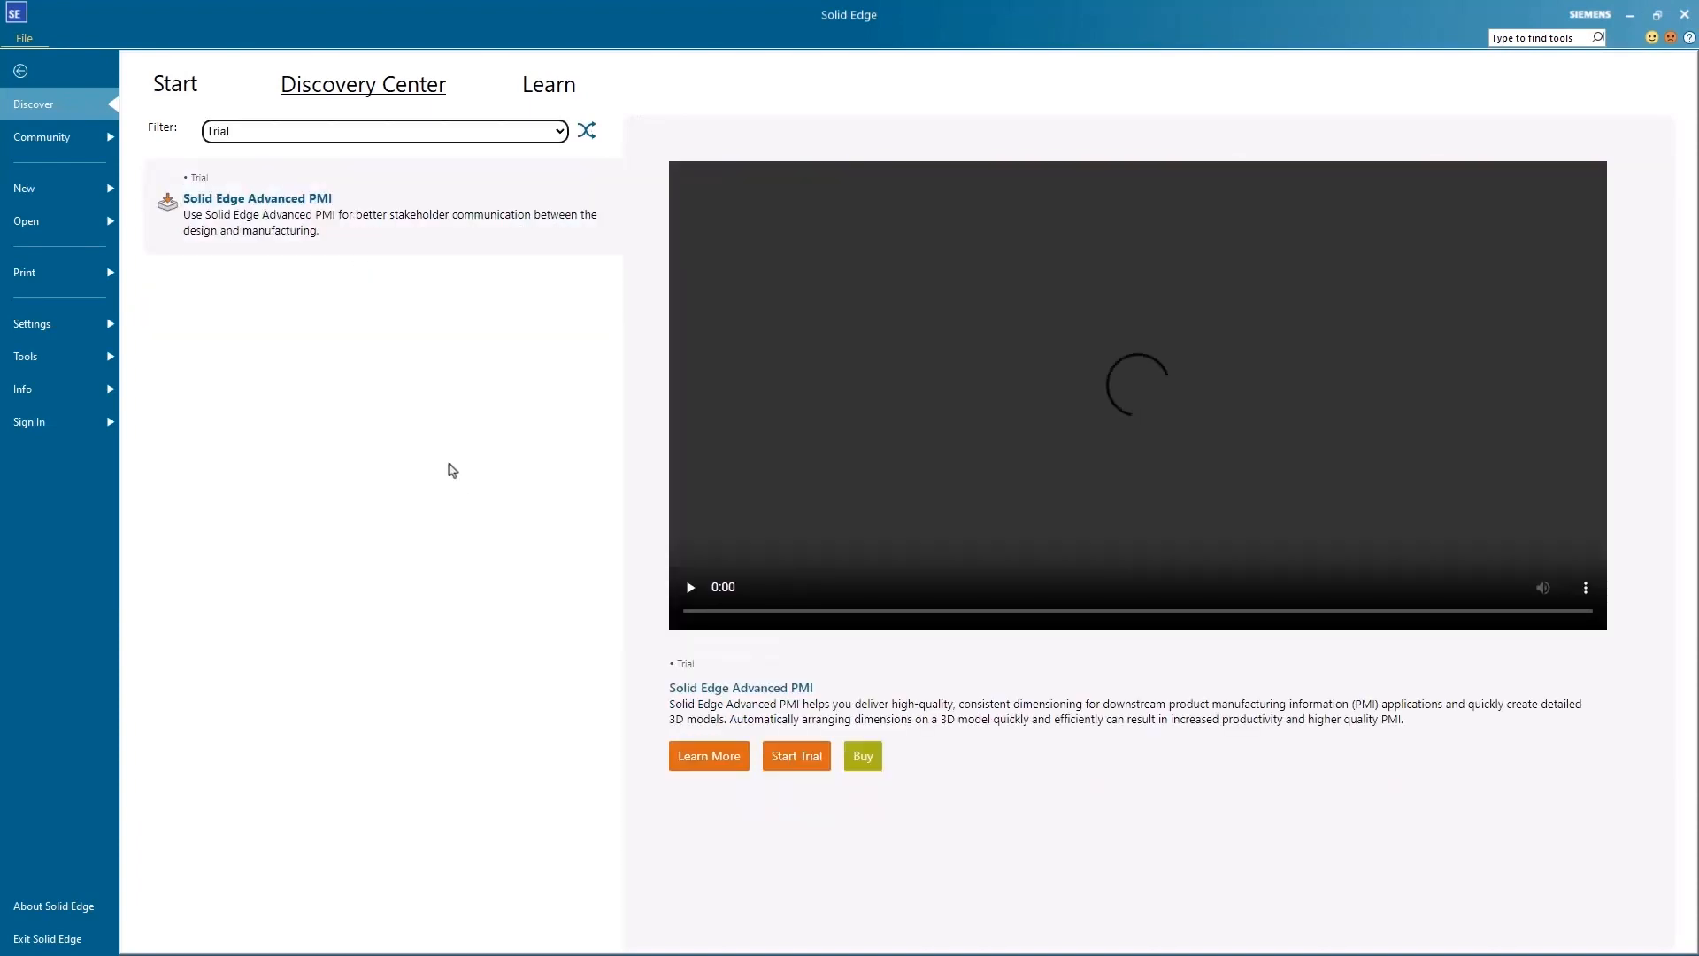